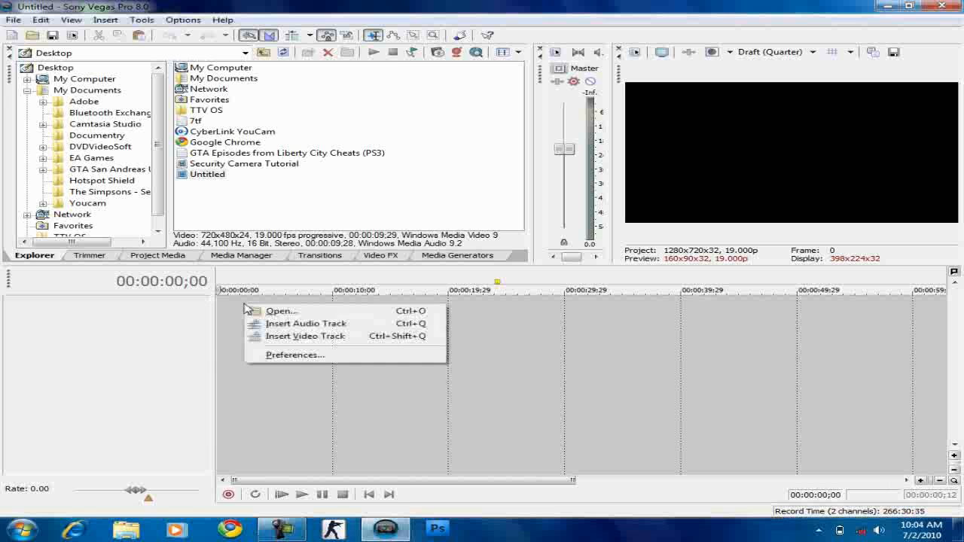
- Insert a new video track and start inserting generated media onto it
{"action": "left_click", "coordinate": [306, 336]}
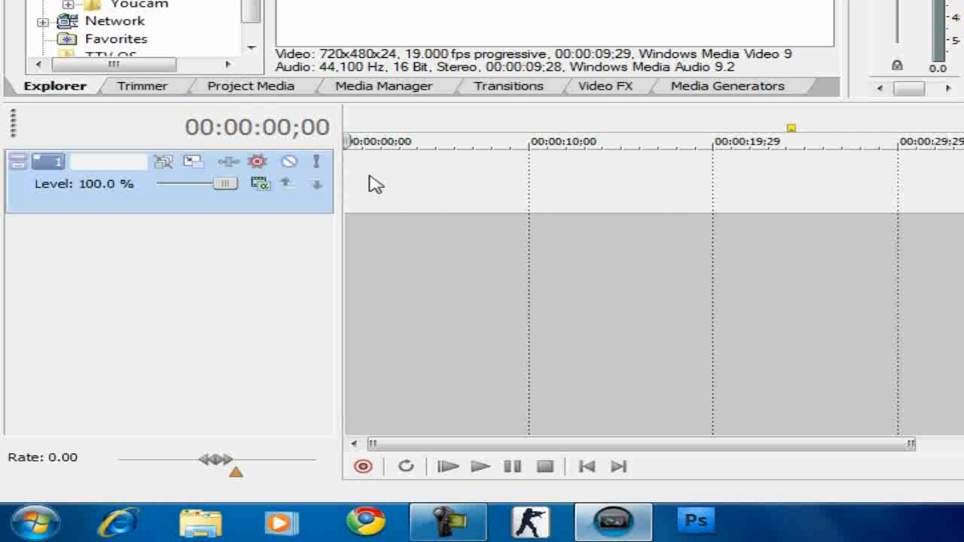
{"action": "right_click", "coordinate": [452, 263]}
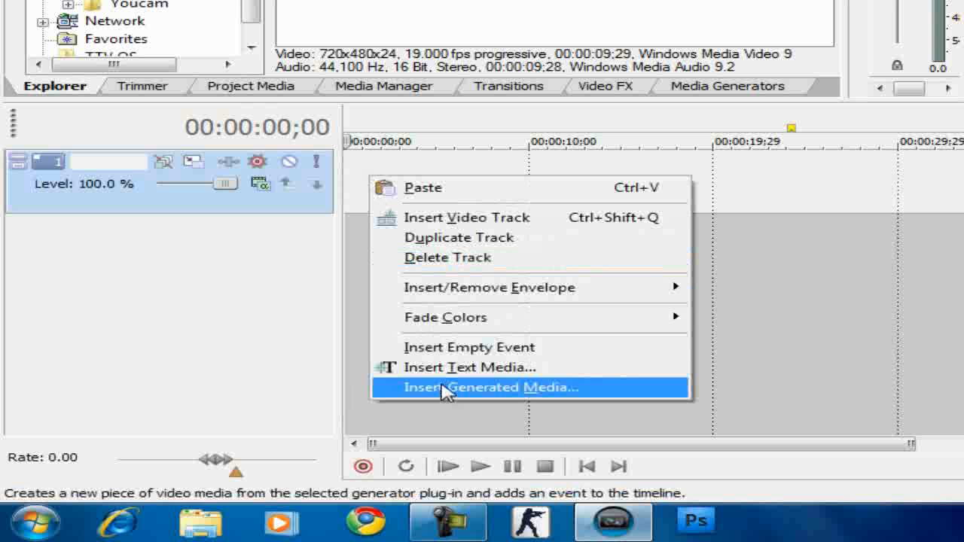
{"action": "left_click", "coordinate": [488, 387]}
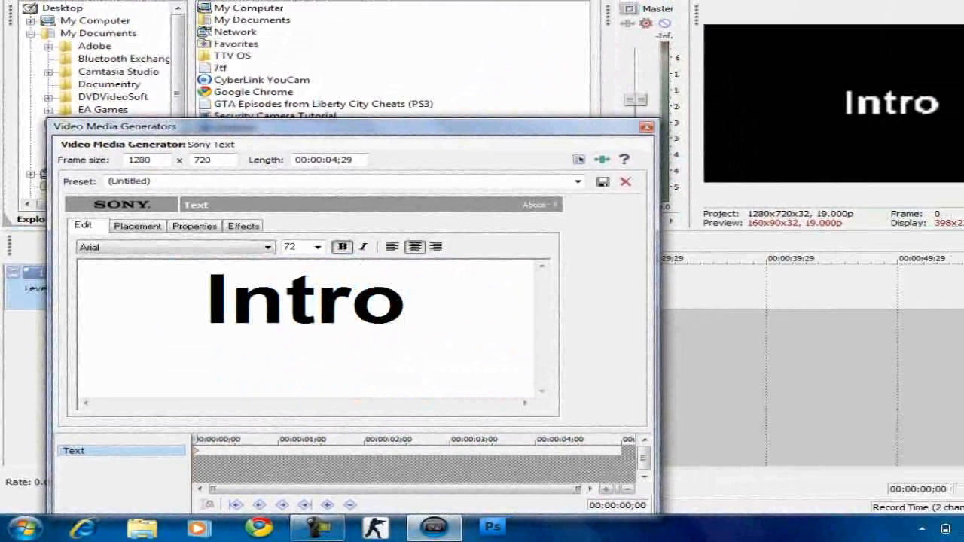
{"action": "mouse_move", "coordinate": [363, 247]}
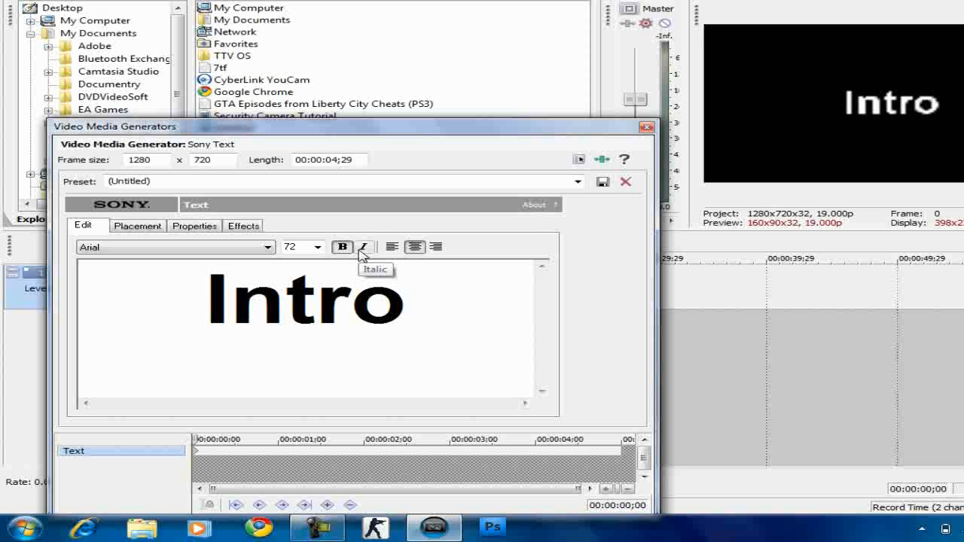
- Make the Intro title italic alongside bold in the text generator
{"action": "left_click", "coordinate": [364, 247]}
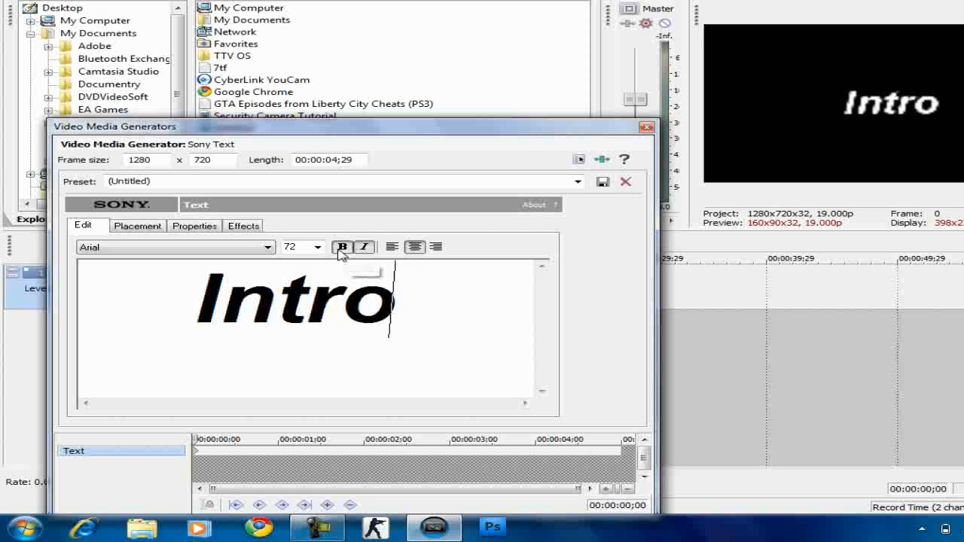
{"action": "mouse_move", "coordinate": [342, 247]}
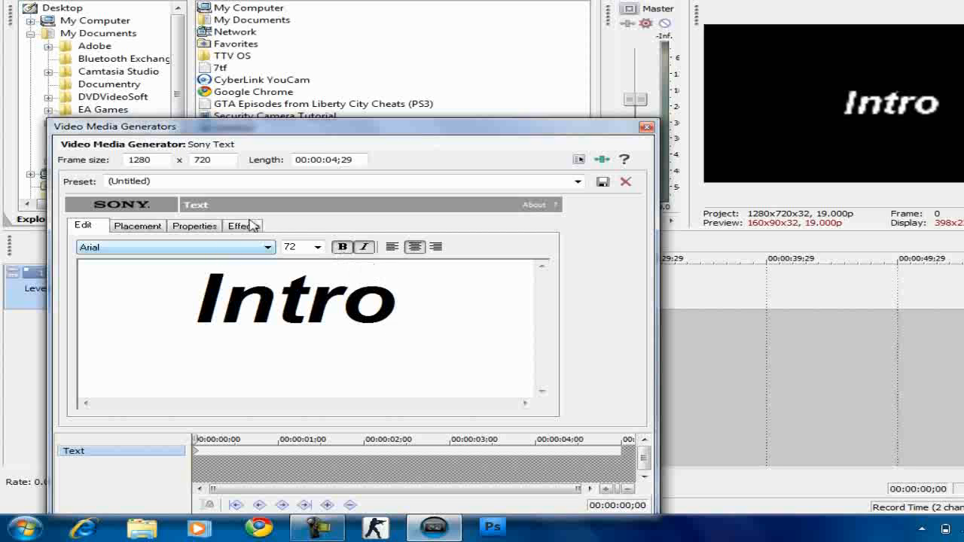
- Draw a blue outline on the title with Feather 0.500 and Width 0.490
{"action": "left_click", "coordinate": [243, 225]}
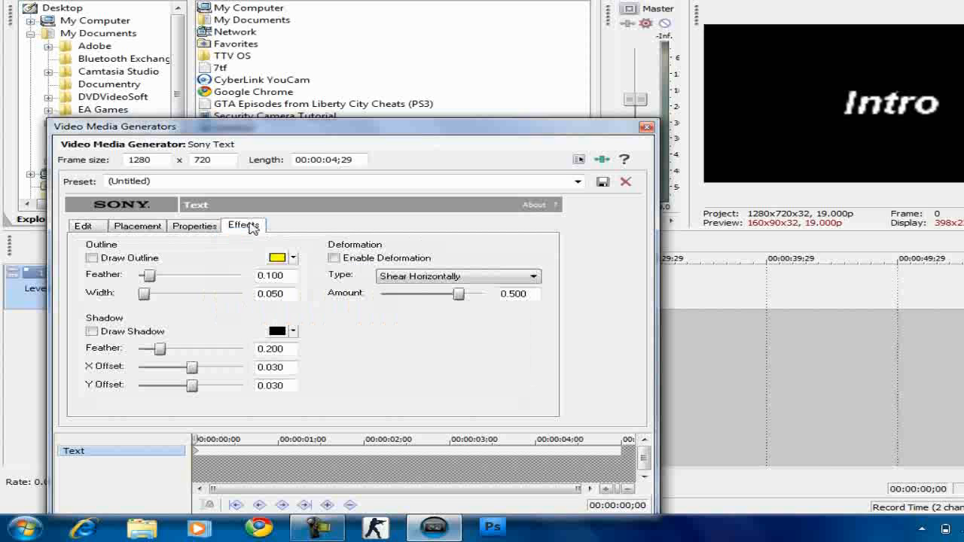
{"action": "left_click", "coordinate": [90, 258]}
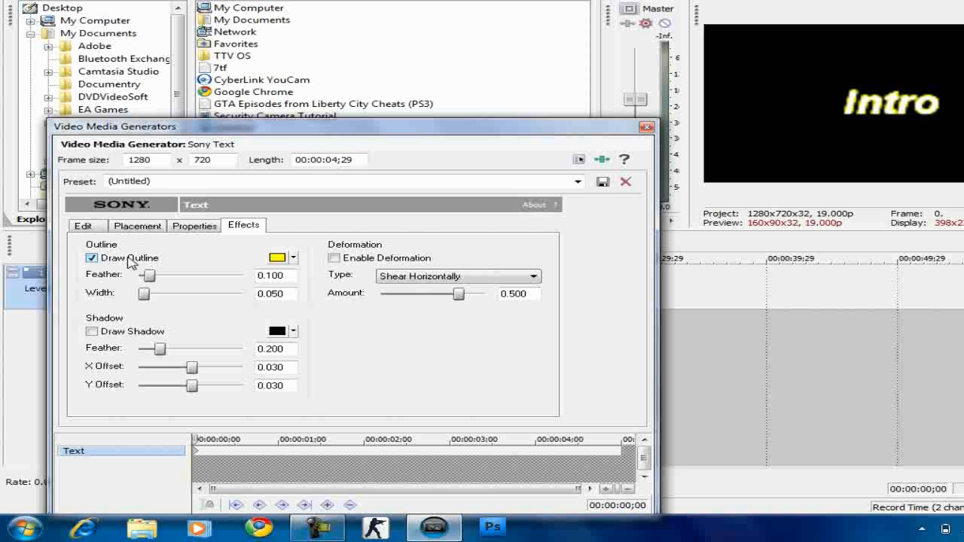
{"action": "left_click", "coordinate": [292, 258]}
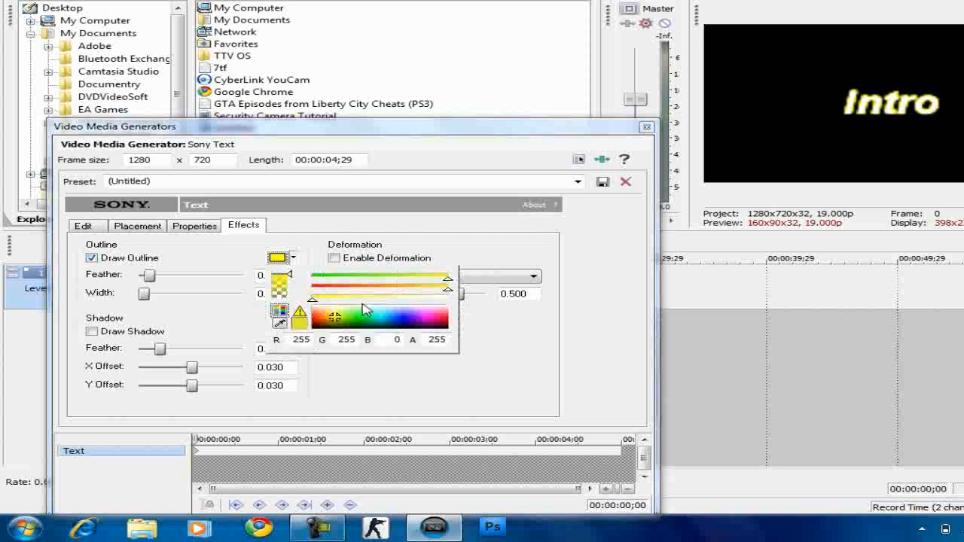
{"action": "left_click", "coordinate": [386, 324]}
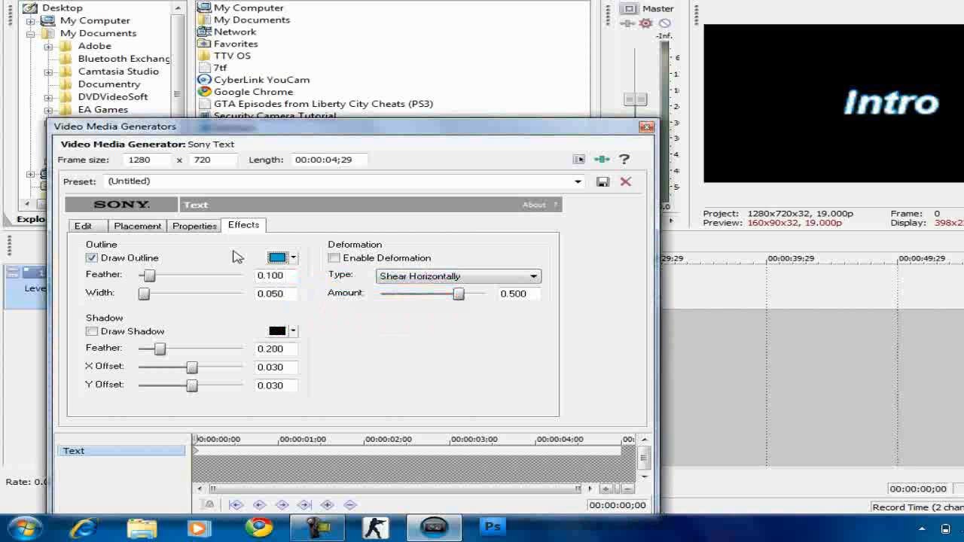
{"action": "left_click_drag", "start_coordinate": [153, 274], "coordinate": [149, 274]}
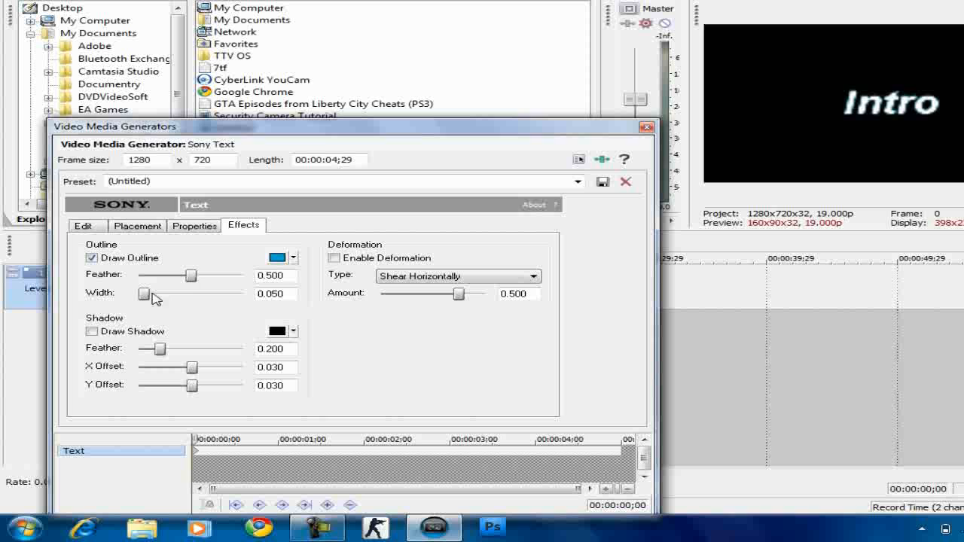
{"action": "left_click_drag", "start_coordinate": [145, 292], "coordinate": [186, 293]}
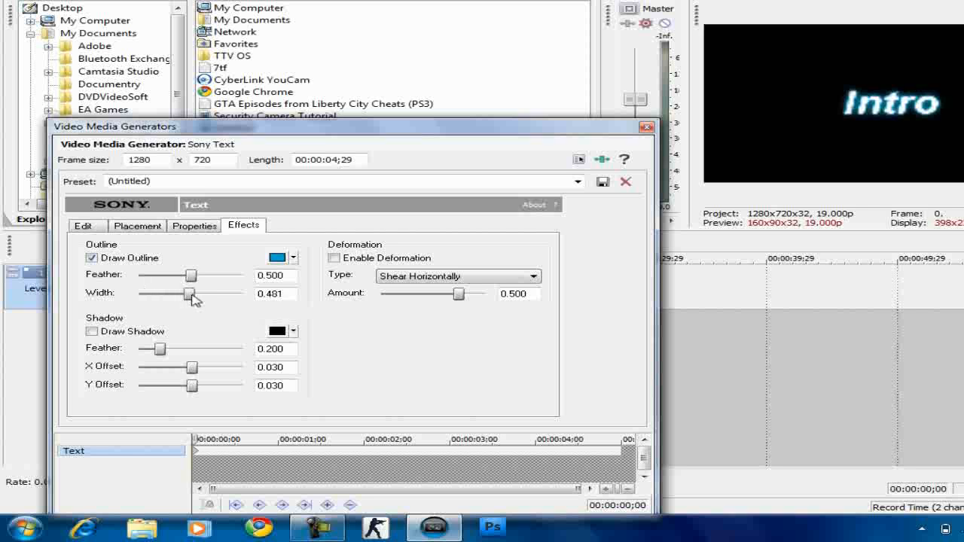
{"action": "left_click_drag", "start_coordinate": [187, 292], "coordinate": [193, 292]}
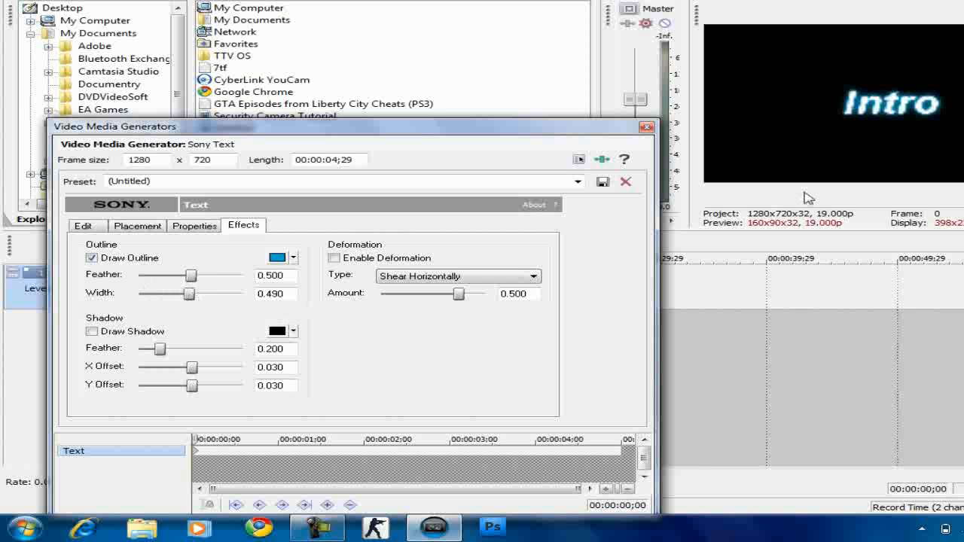
{"action": "mouse_move", "coordinate": [866, 119]}
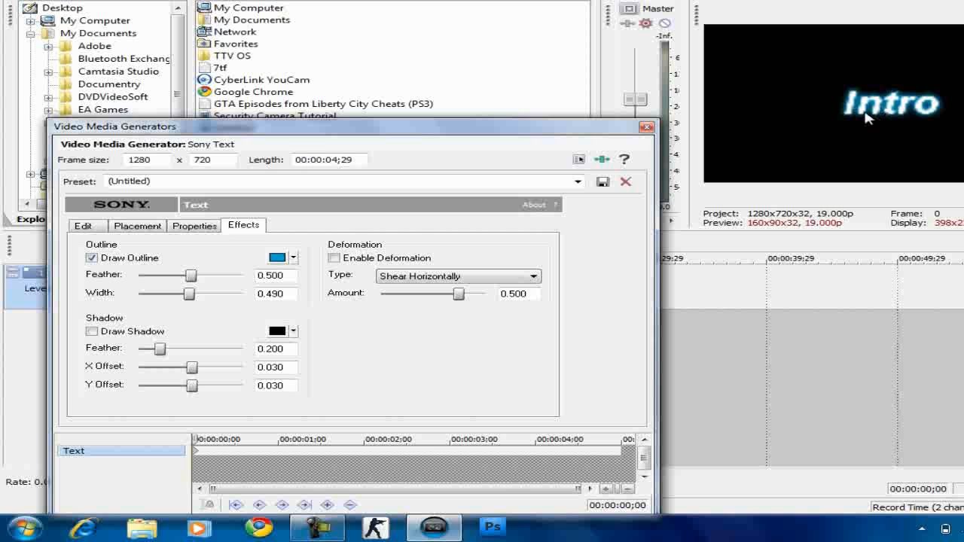
{"action": "mouse_move", "coordinate": [655, 100]}
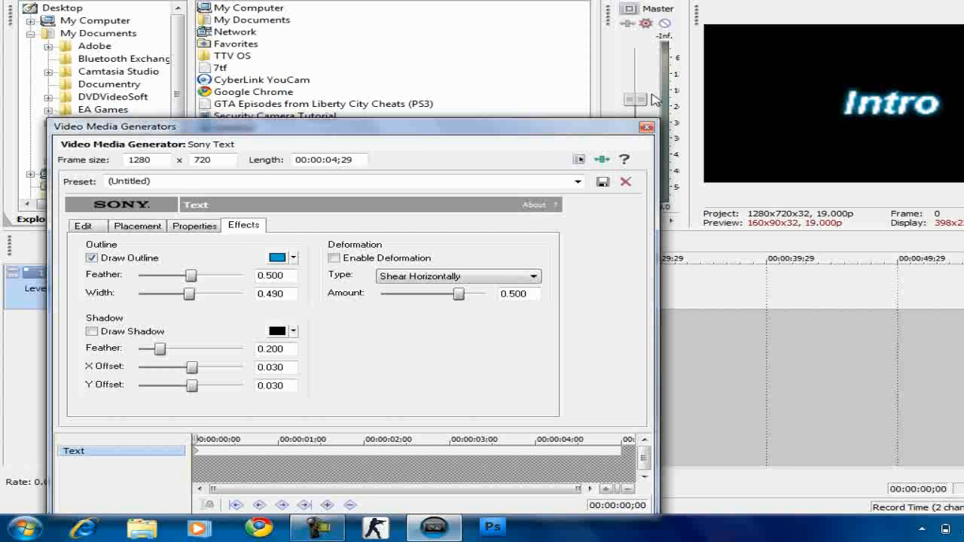
{"action": "left_click", "coordinate": [645, 126]}
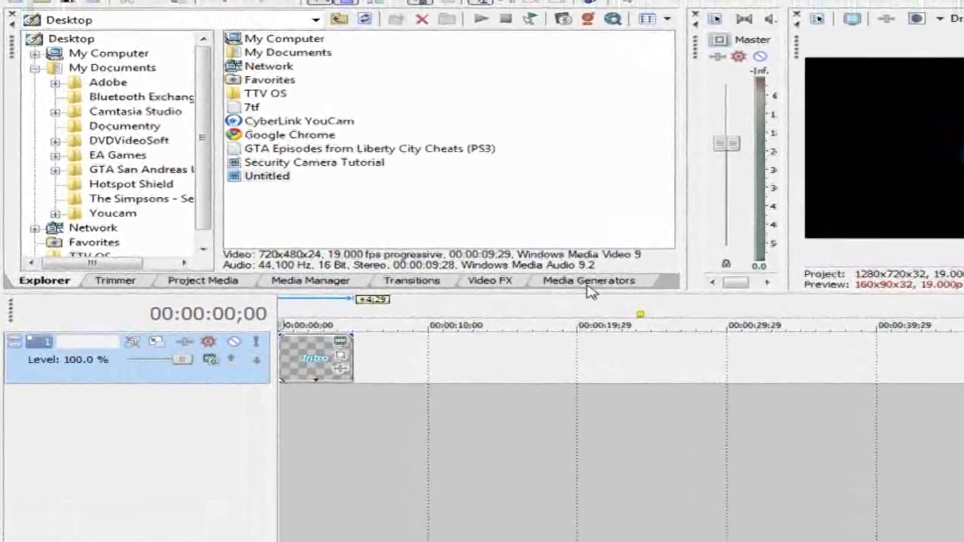
- Show the Media Generators list to pick the Lightning preset
{"action": "left_click", "coordinate": [588, 280]}
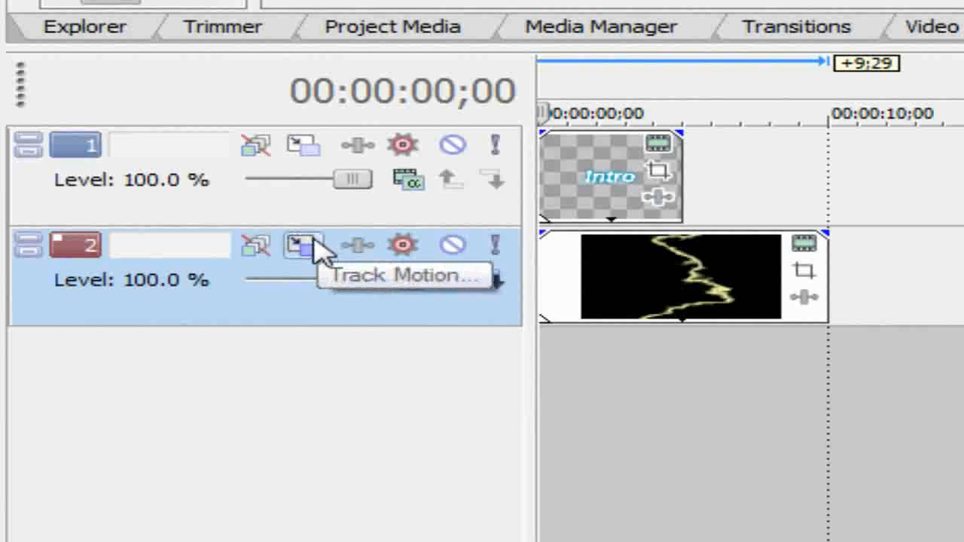
- In Track Motion, set the lightning track's angle to -90 and enlarge its frame
{"action": "left_click", "coordinate": [303, 244]}
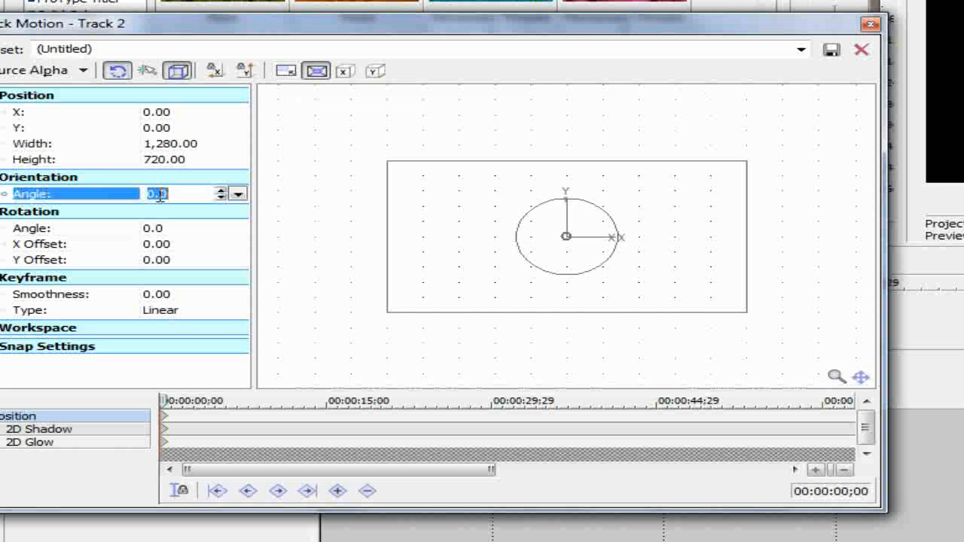
{"action": "type", "text": "-90"}
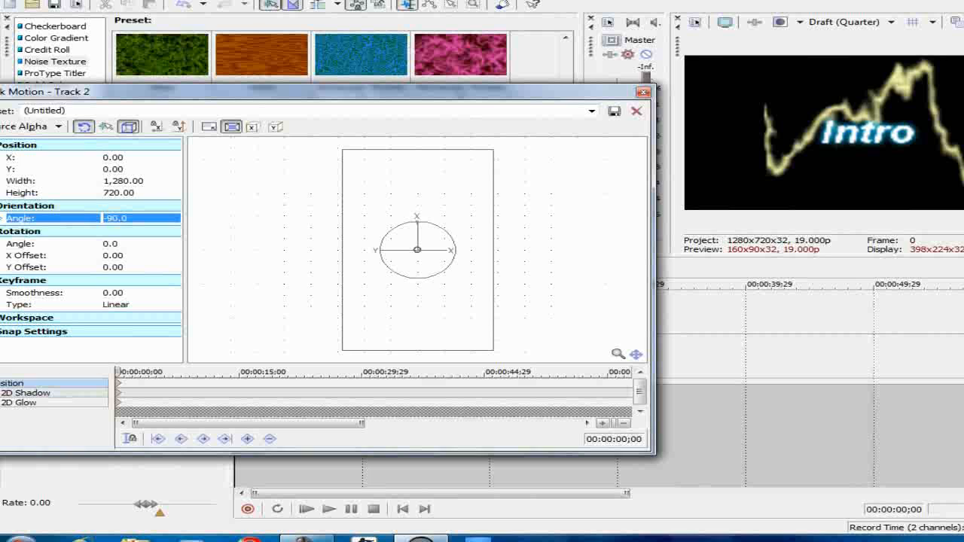
{"action": "mouse_move", "coordinate": [208, 122]}
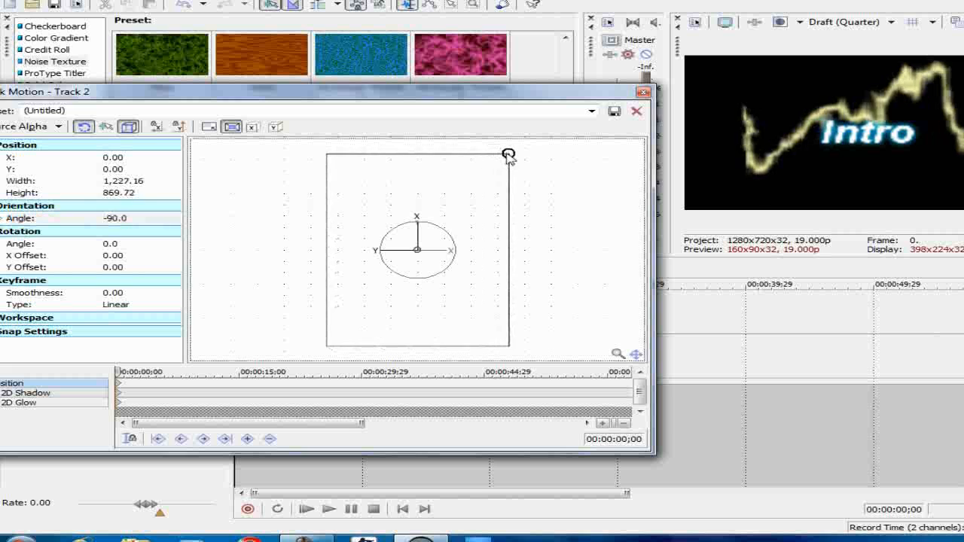
{"action": "left_click_drag", "start_coordinate": [509, 153], "coordinate": [541, 159]}
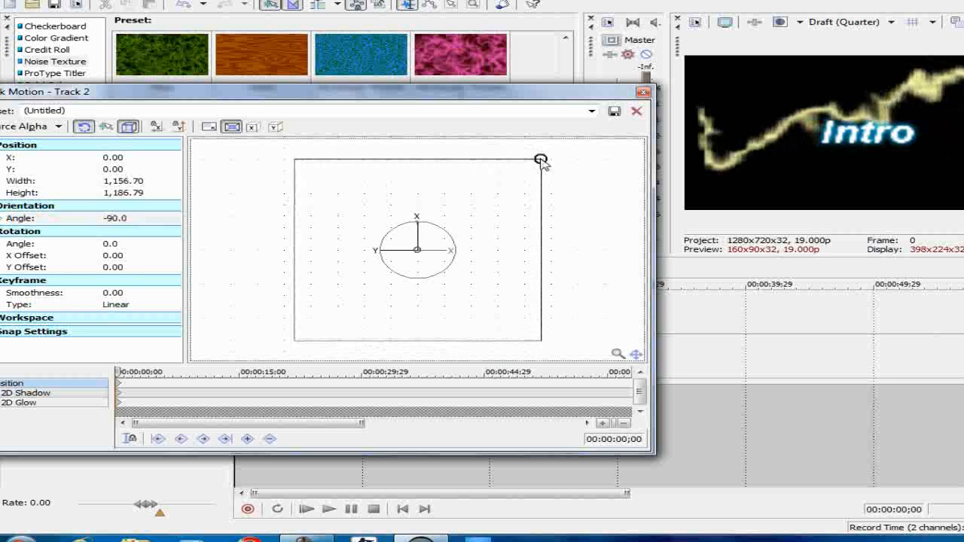
{"action": "left_click_drag", "start_coordinate": [541, 160], "coordinate": [551, 159]}
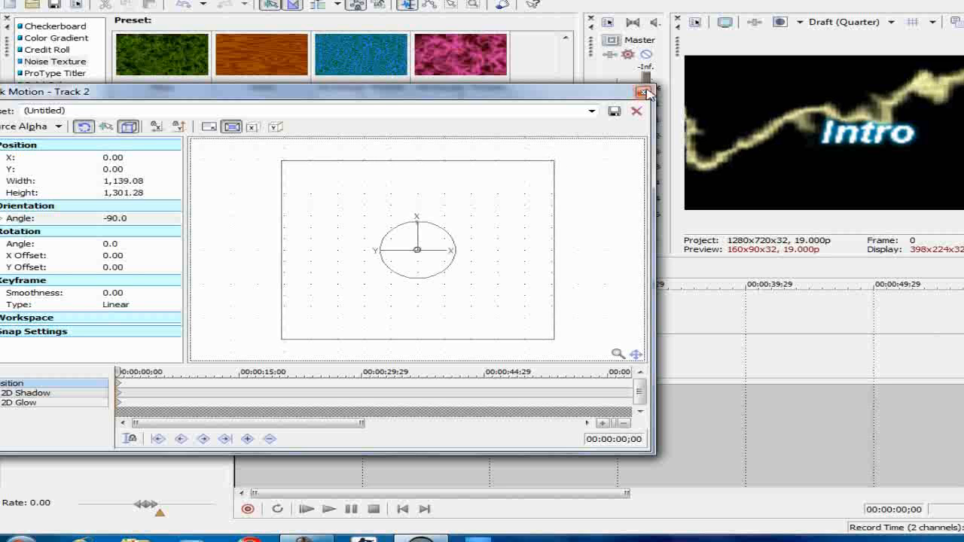
{"action": "left_click", "coordinate": [645, 94]}
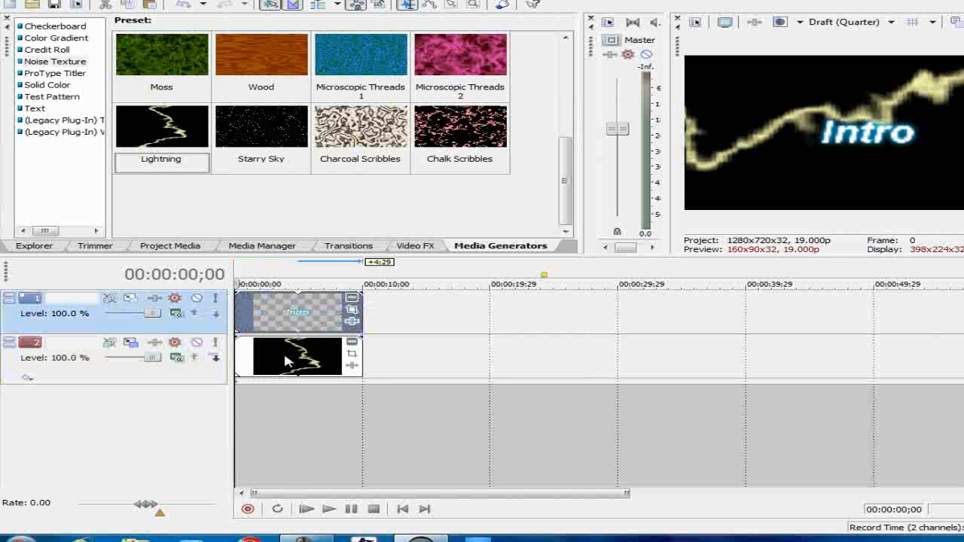
- Edit the lightning generator and change its colour to light blue
{"action": "right_click", "coordinate": [298, 355]}
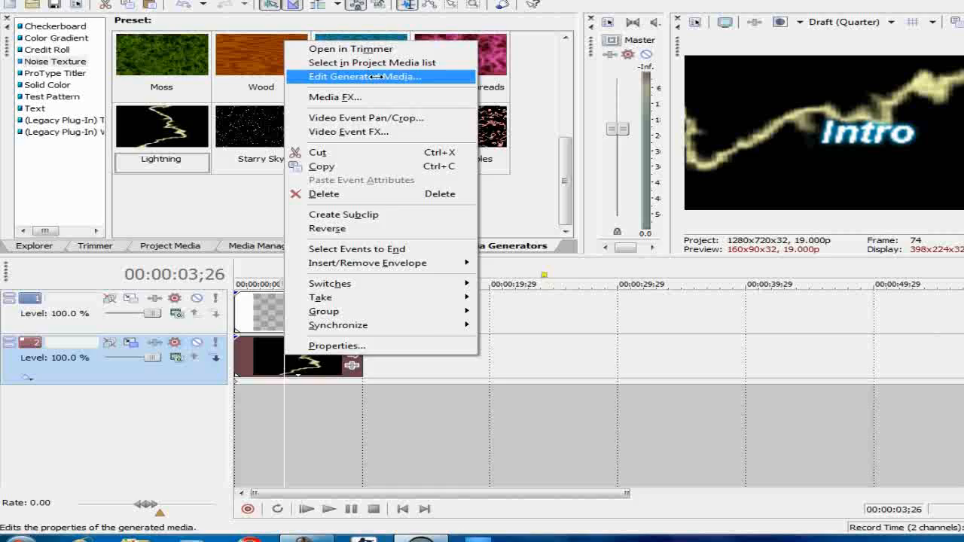
{"action": "left_click", "coordinate": [365, 75]}
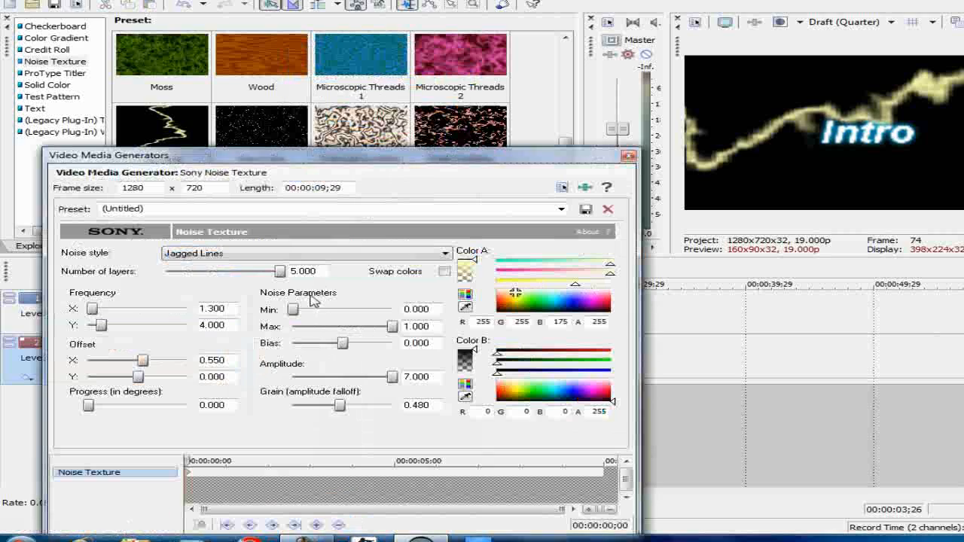
{"action": "left_click", "coordinate": [563, 292]}
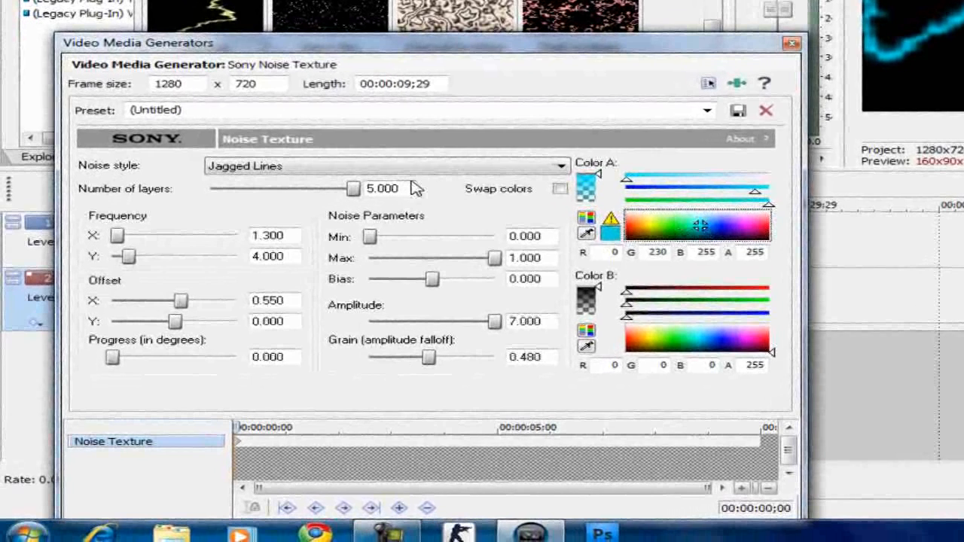
{"action": "mouse_move", "coordinate": [400, 367]}
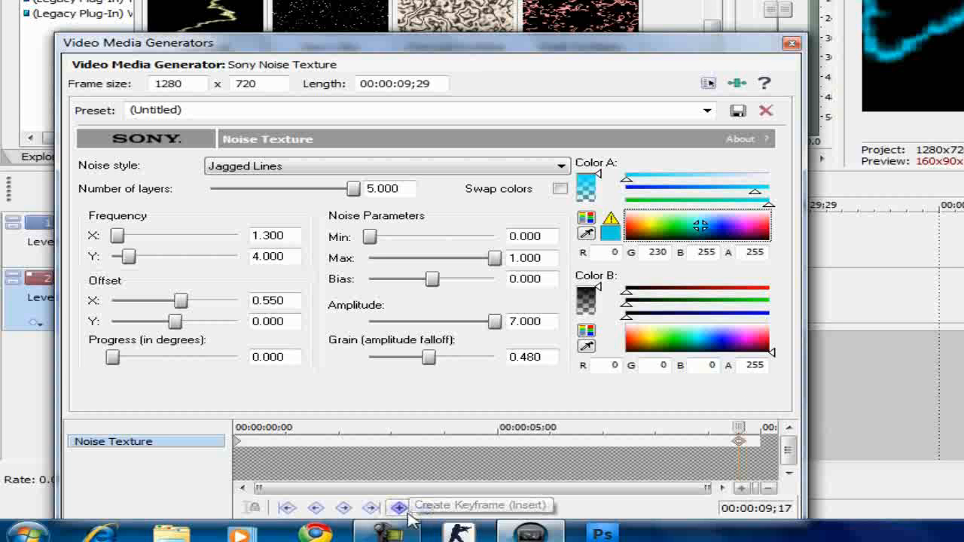
{"action": "mouse_move", "coordinate": [295, 357]}
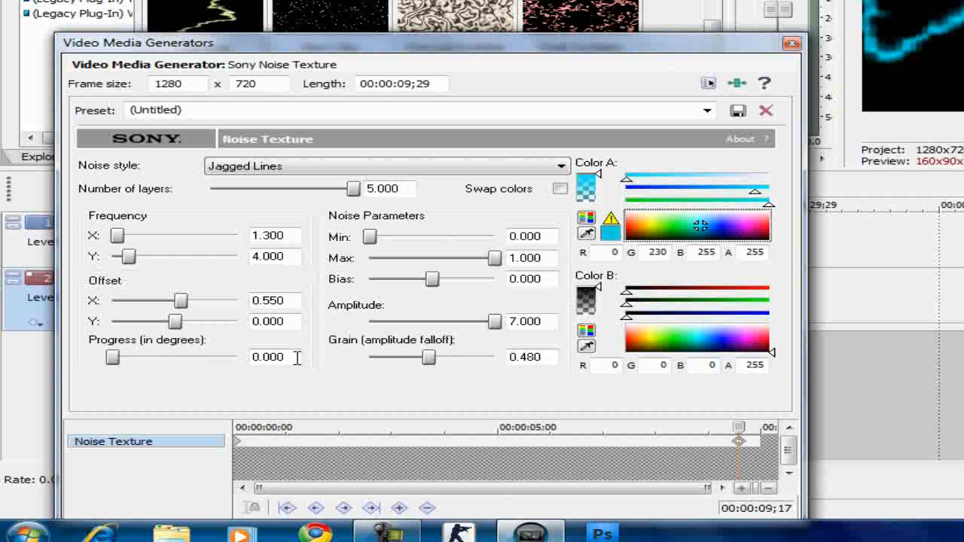
- Raise the streaks' Progress at the end keyframe to animate them
{"action": "left_click_drag", "start_coordinate": [113, 358], "coordinate": [169, 358]}
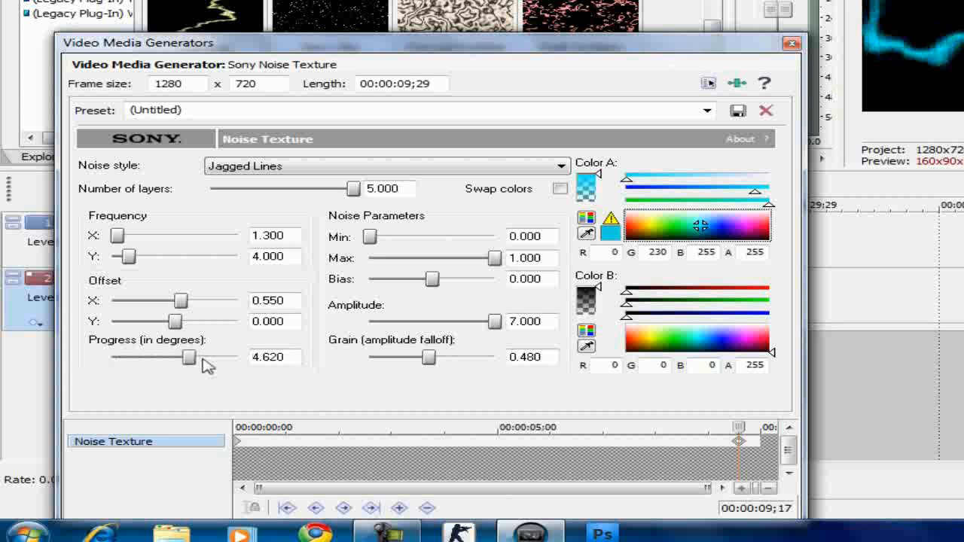
{"action": "left_click_drag", "start_coordinate": [168, 358], "coordinate": [218, 358]}
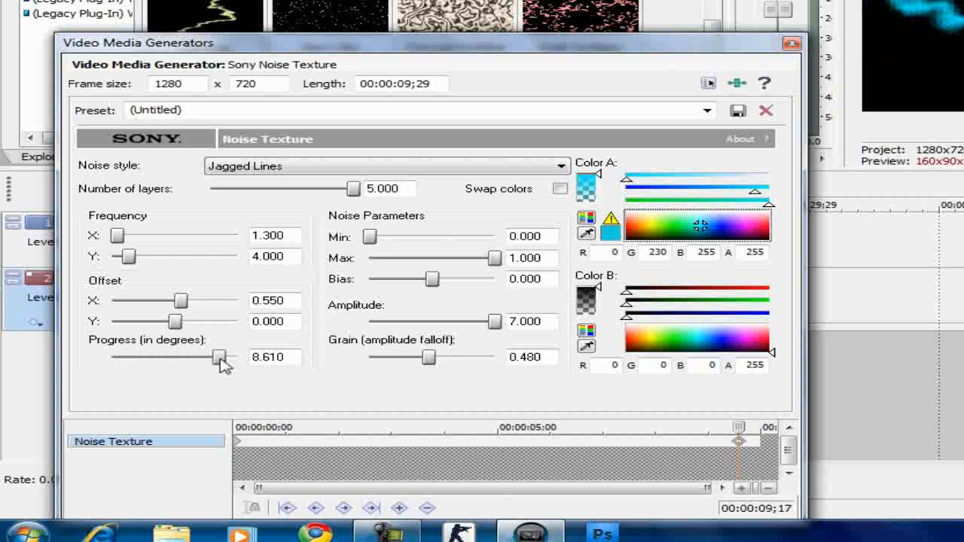
{"action": "left_click_drag", "start_coordinate": [223, 357], "coordinate": [214, 357]}
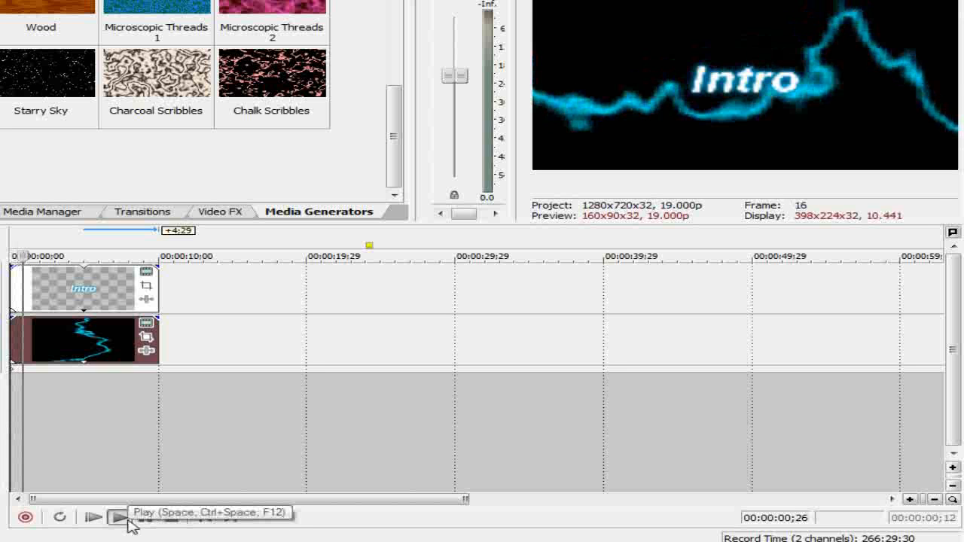
- Stop the intro preview before duplicating the lightning track
{"action": "left_click", "coordinate": [120, 517]}
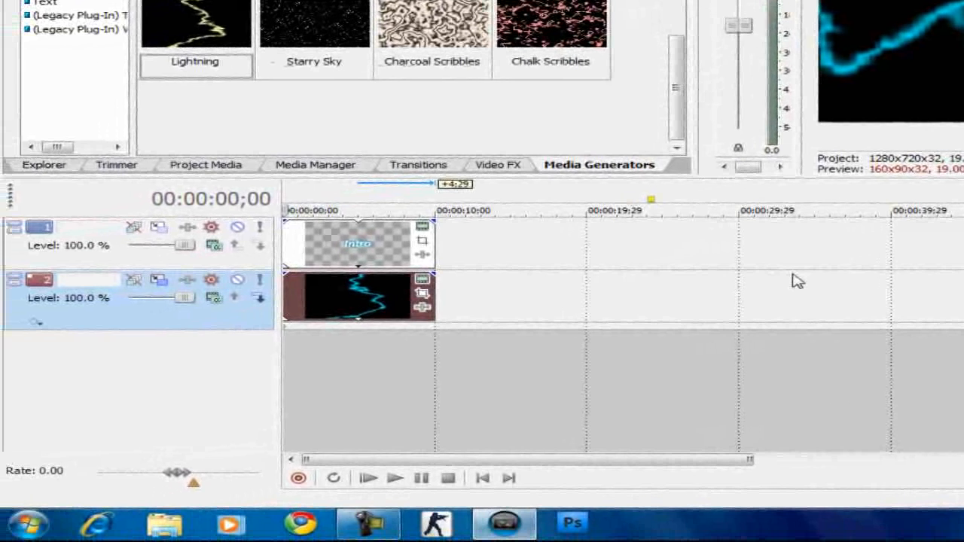
{"action": "mouse_move", "coordinate": [158, 322]}
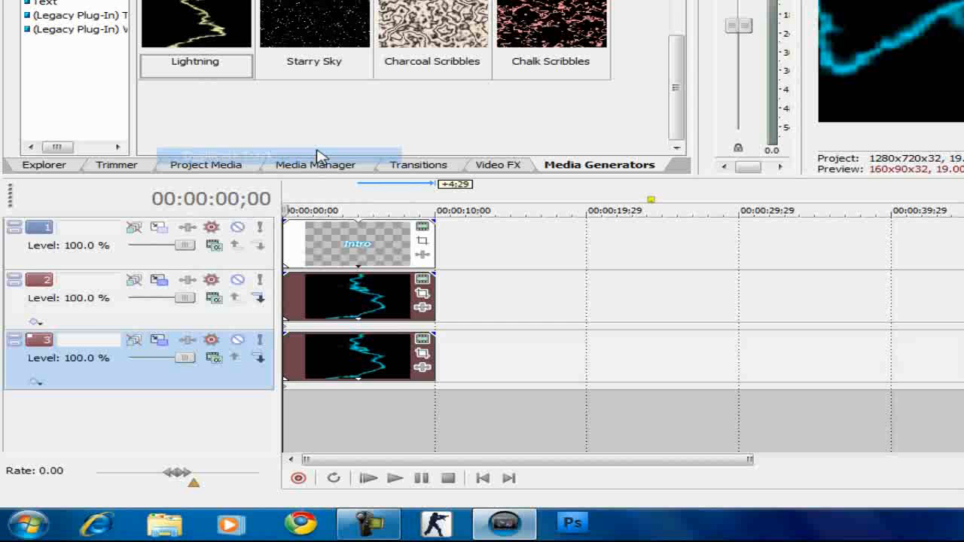
- Set the second lightning track's Track Motion orientation angle to -90
{"action": "left_click", "coordinate": [160, 280]}
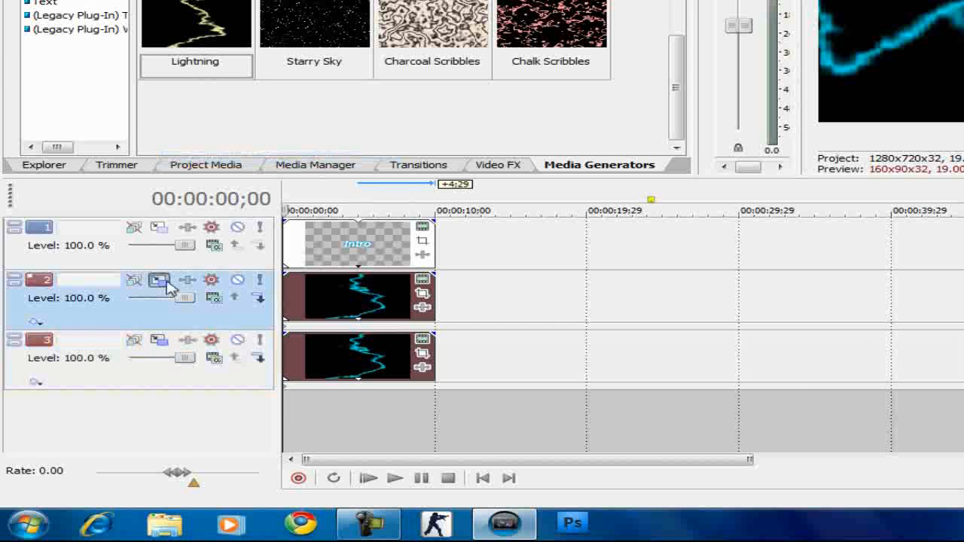
{"action": "left_click", "coordinate": [159, 279]}
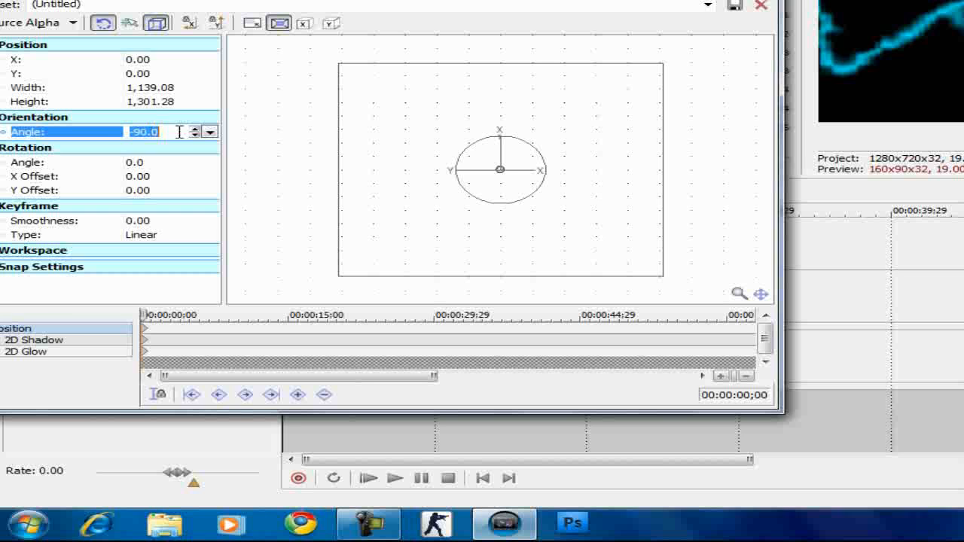
{"action": "type", "text": "90.0"}
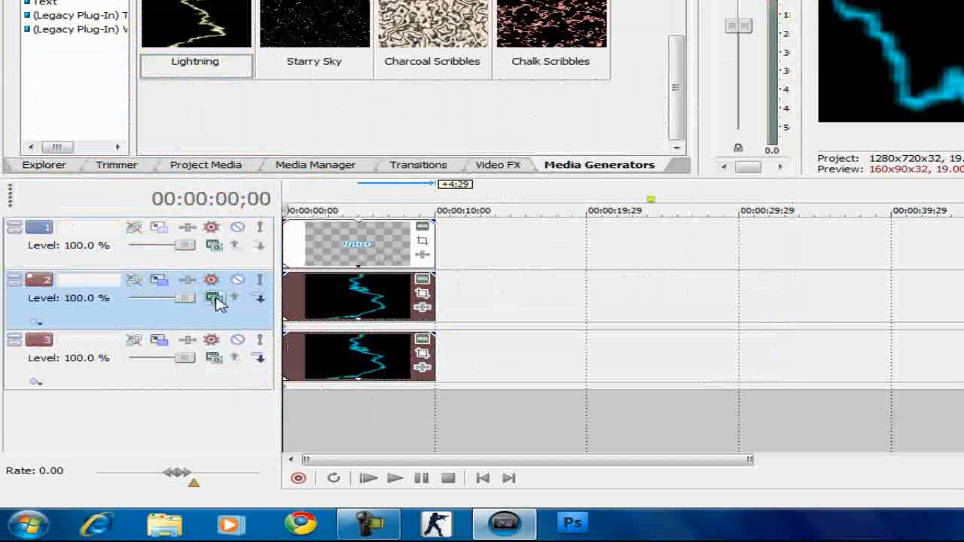
{"action": "mouse_move", "coordinate": [214, 299]}
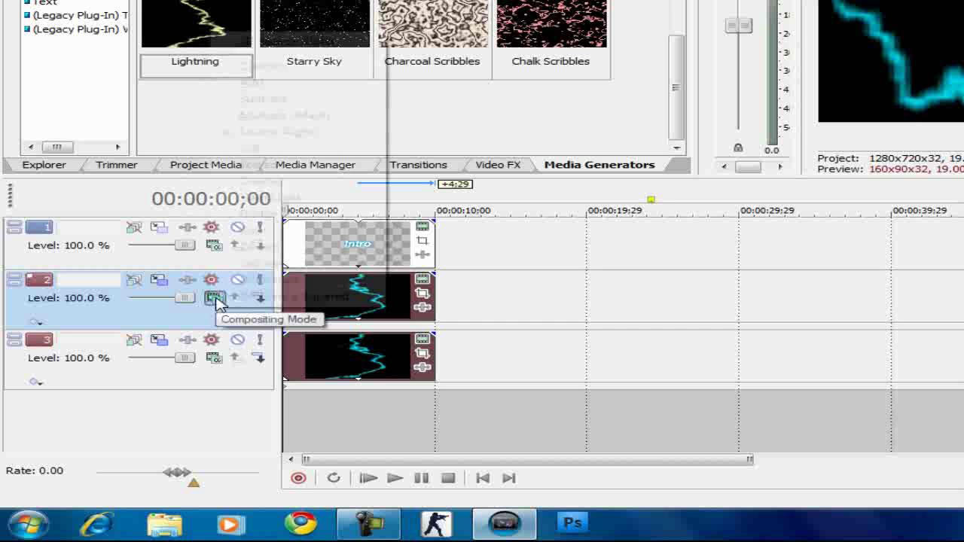
- Set the track's compositing mode to Add and preview the crossing streaks
{"action": "left_click", "coordinate": [214, 296]}
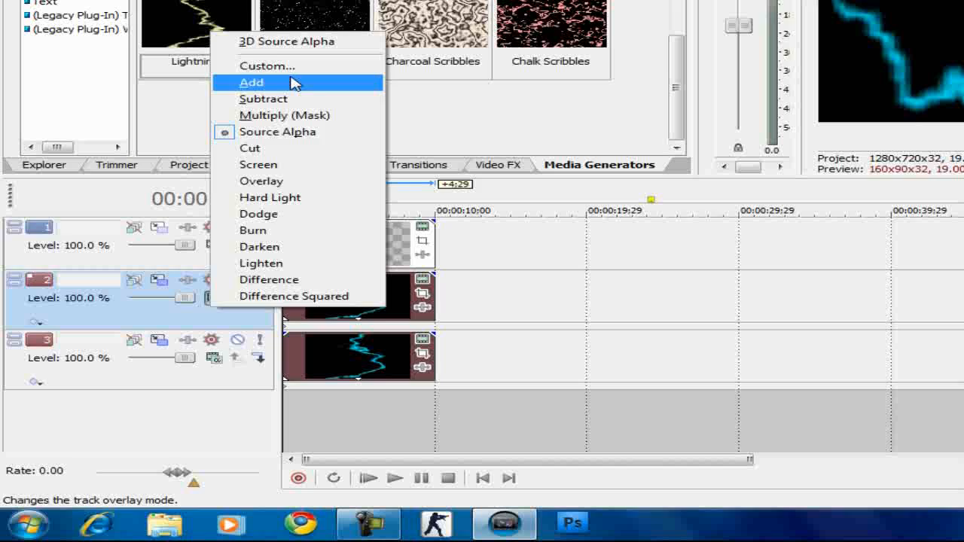
{"action": "left_click", "coordinate": [250, 81]}
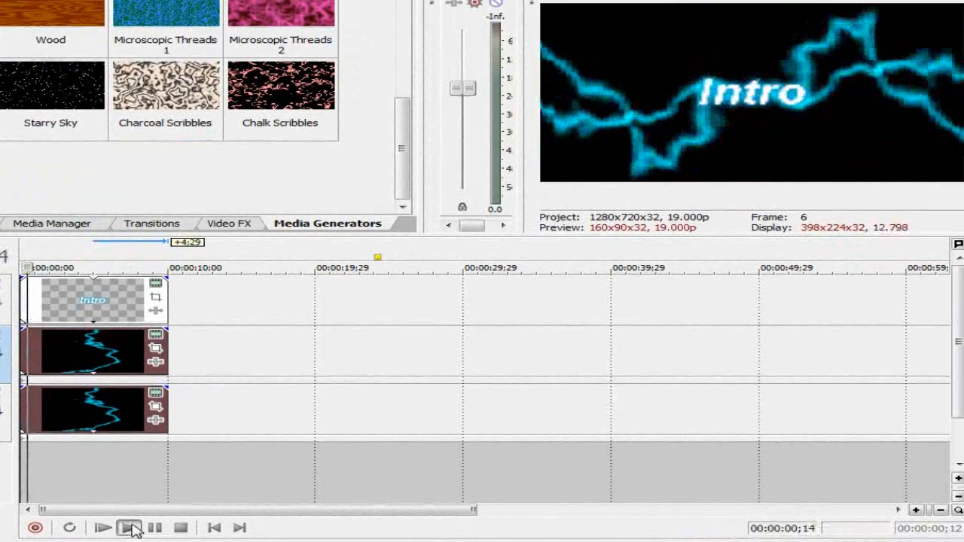
{"action": "left_click", "coordinate": [102, 527]}
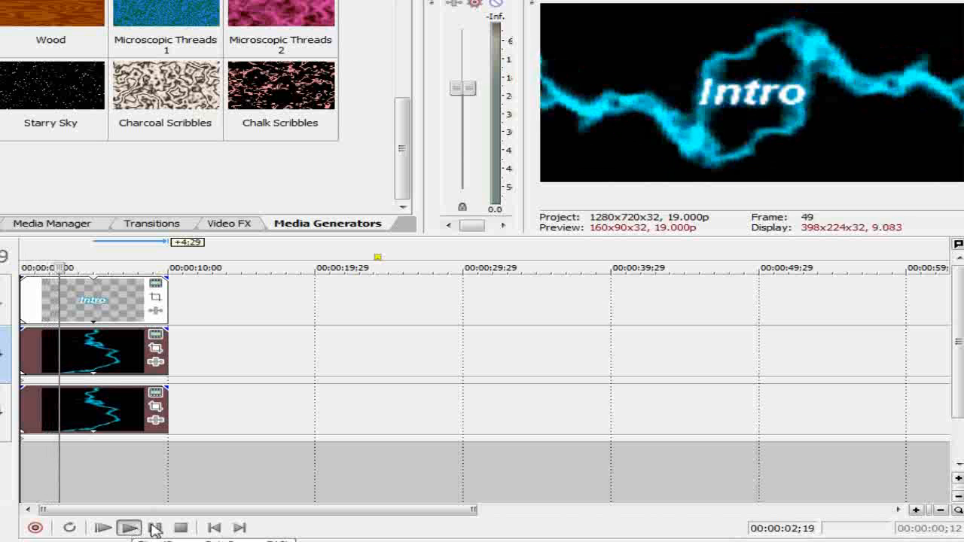
{"action": "left_click", "coordinate": [181, 527]}
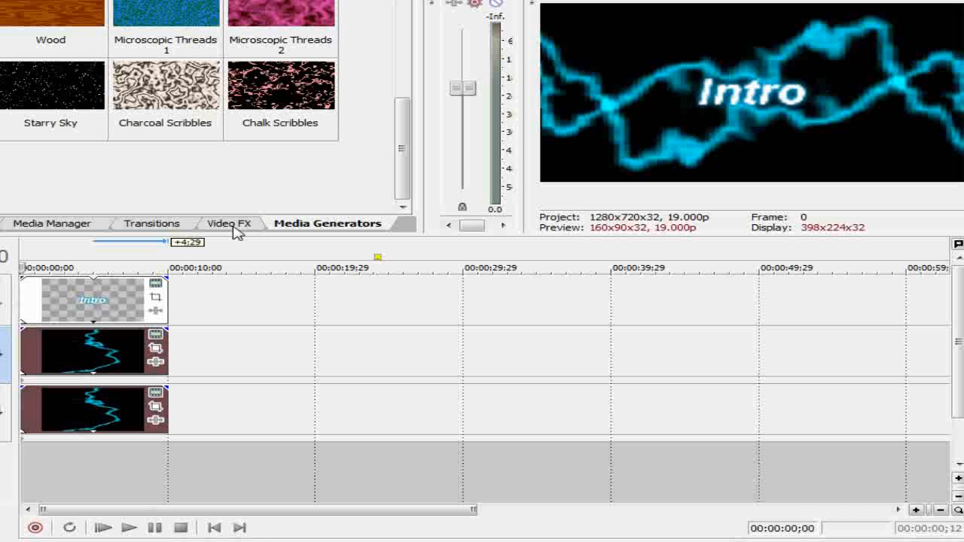
- Apply the TV Simulator Bad Sync preset to the Intro text event
{"action": "left_click", "coordinate": [229, 223]}
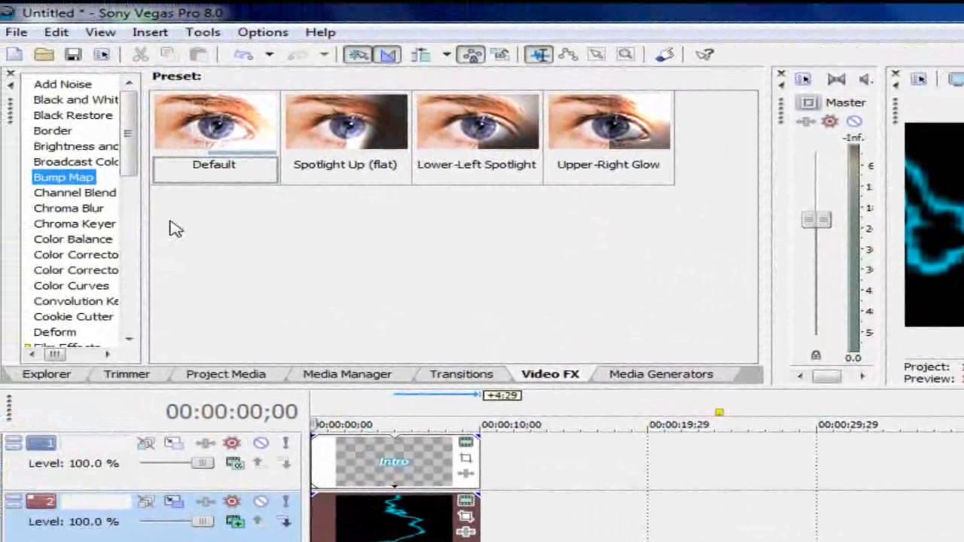
{"action": "scroll", "scroll_direction": "down", "scroll_amount": 3}
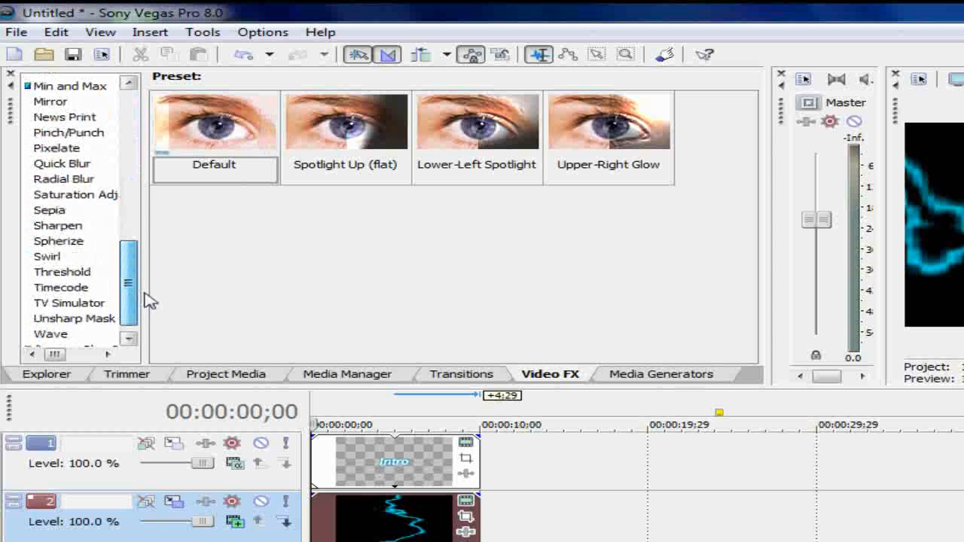
{"action": "left_click", "coordinate": [69, 302]}
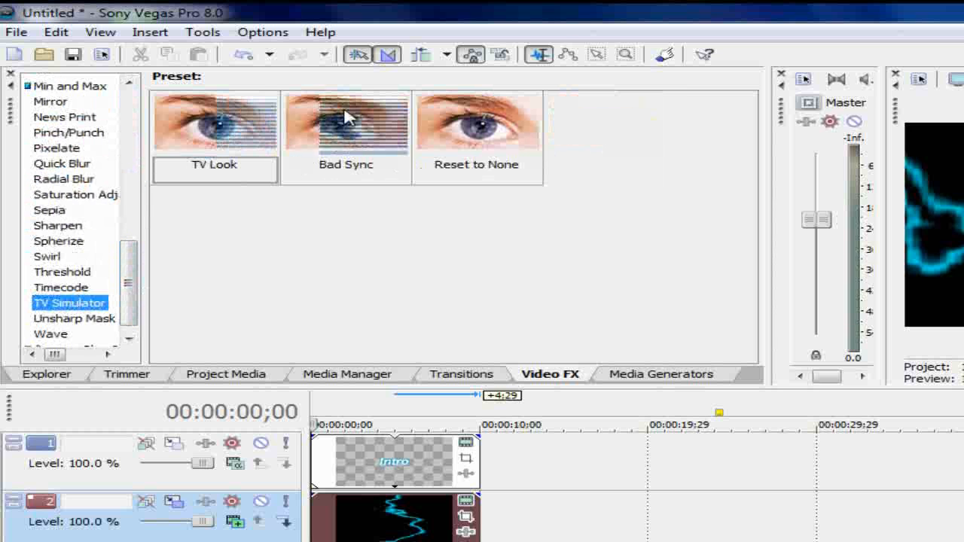
{"action": "left_click", "coordinate": [345, 123]}
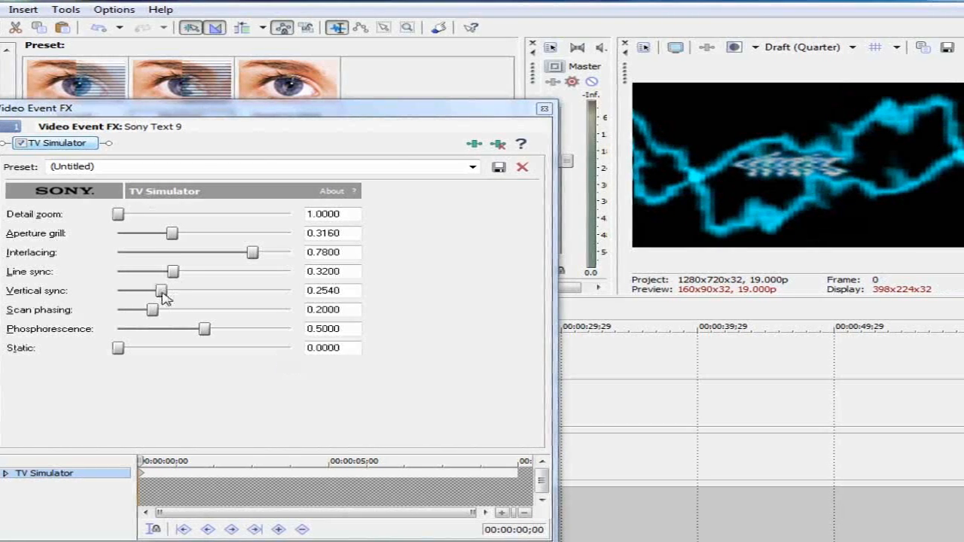
- Raise Vertical sync to 1.0 and Line sync to about 0.584 in TV Simulator
{"action": "left_click_drag", "start_coordinate": [158, 291], "coordinate": [247, 290]}
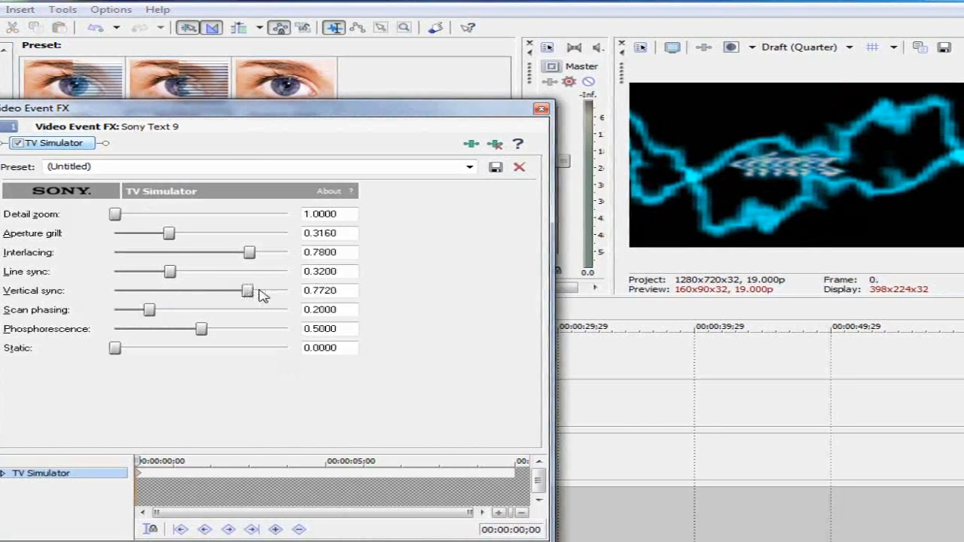
{"action": "left_click_drag", "start_coordinate": [249, 291], "coordinate": [283, 291]}
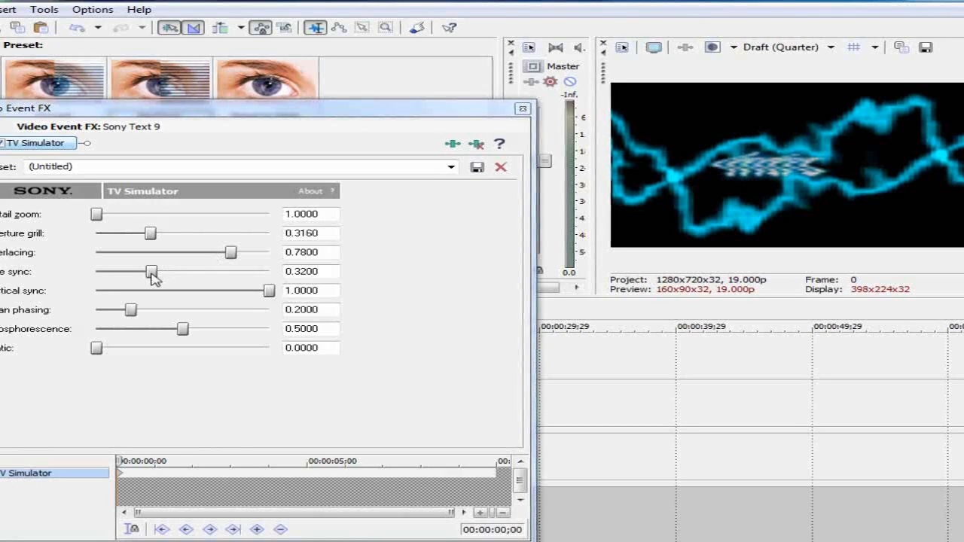
{"action": "left_click_drag", "start_coordinate": [153, 271], "coordinate": [201, 271]}
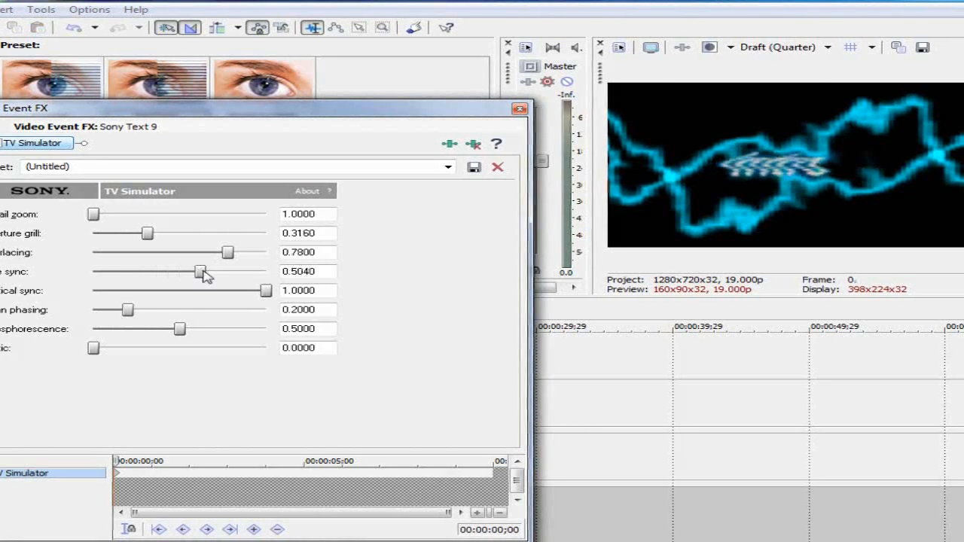
{"action": "left_click_drag", "start_coordinate": [199, 271], "coordinate": [253, 272]}
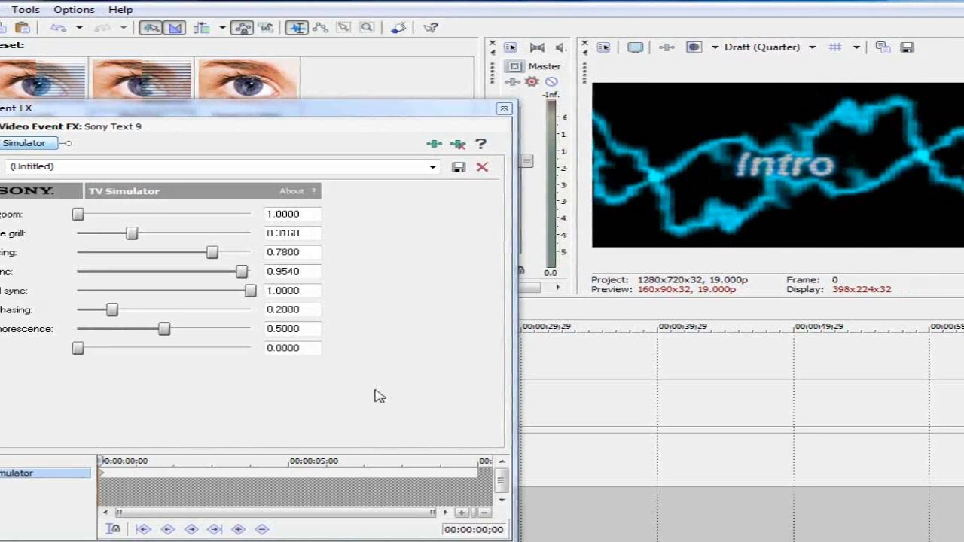
- Add a Light Rays effect with a chosen tint colour to the duplicated Intro text event
{"action": "left_click", "coordinate": [482, 166]}
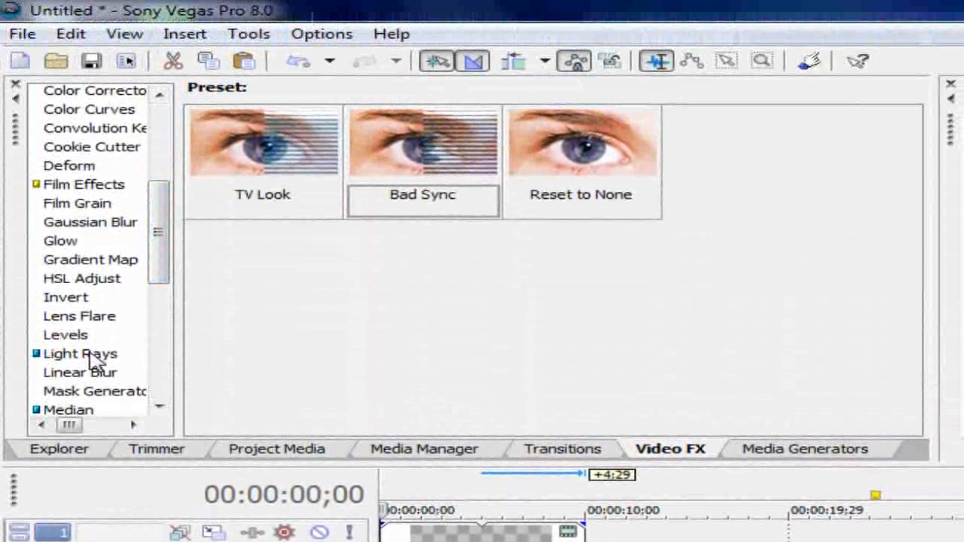
{"action": "left_click", "coordinate": [80, 353]}
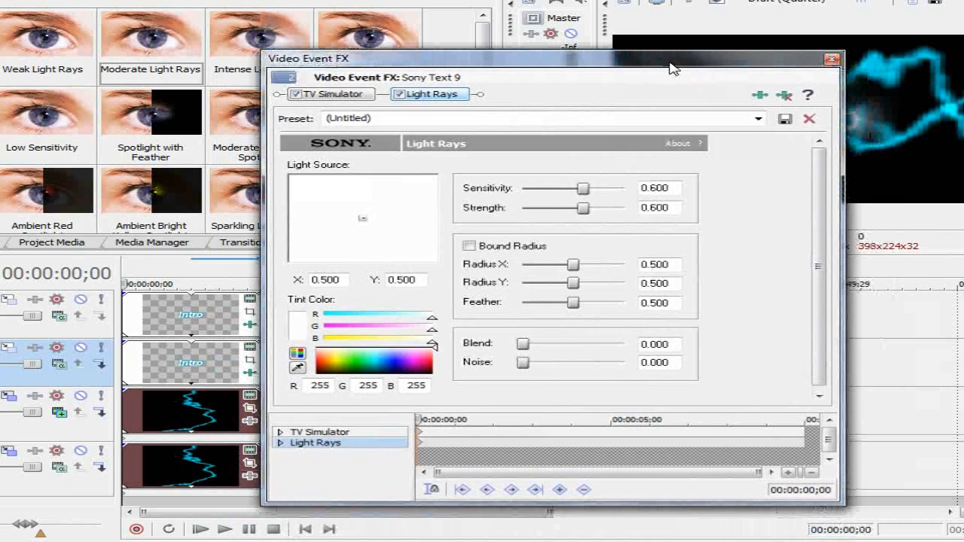
{"action": "mouse_move", "coordinate": [870, 67]}
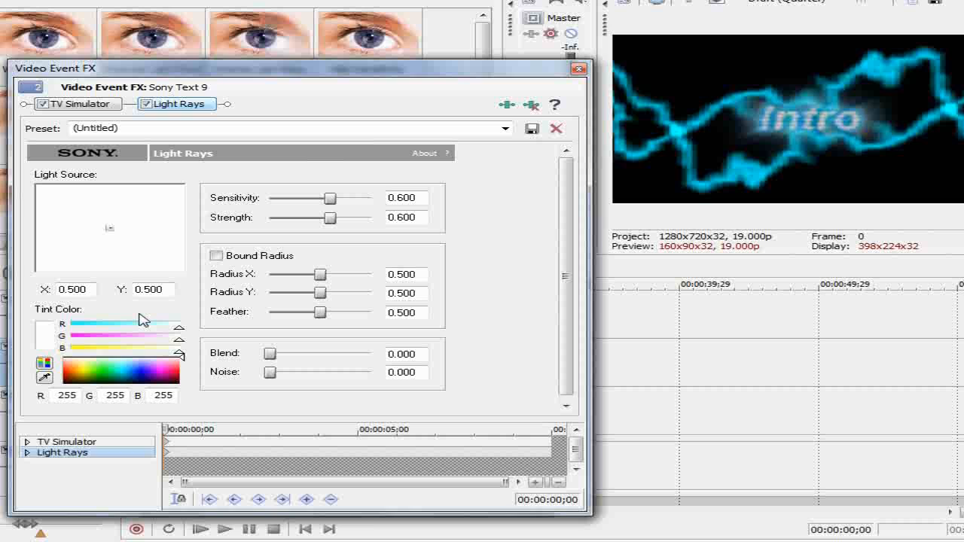
{"action": "left_click", "coordinate": [119, 369]}
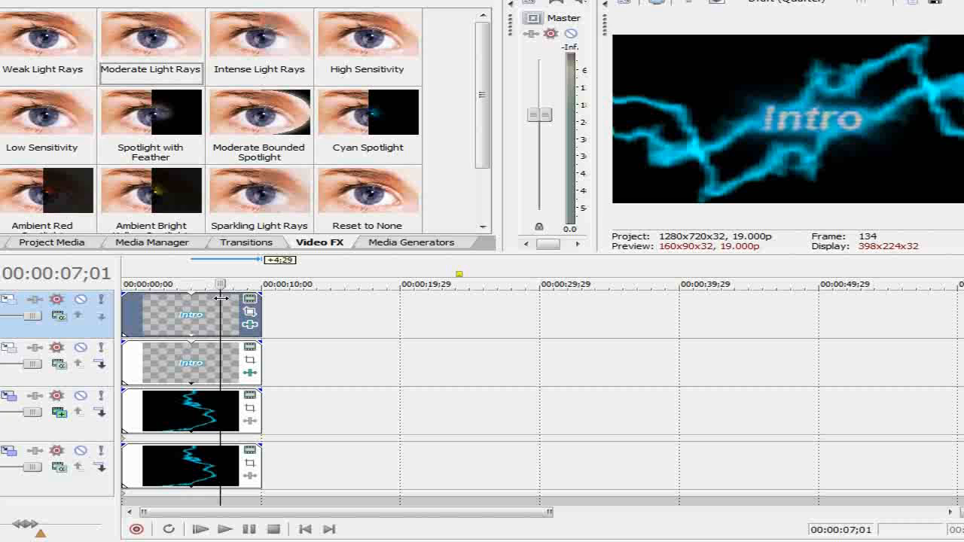
{"action": "mouse_move", "coordinate": [250, 326]}
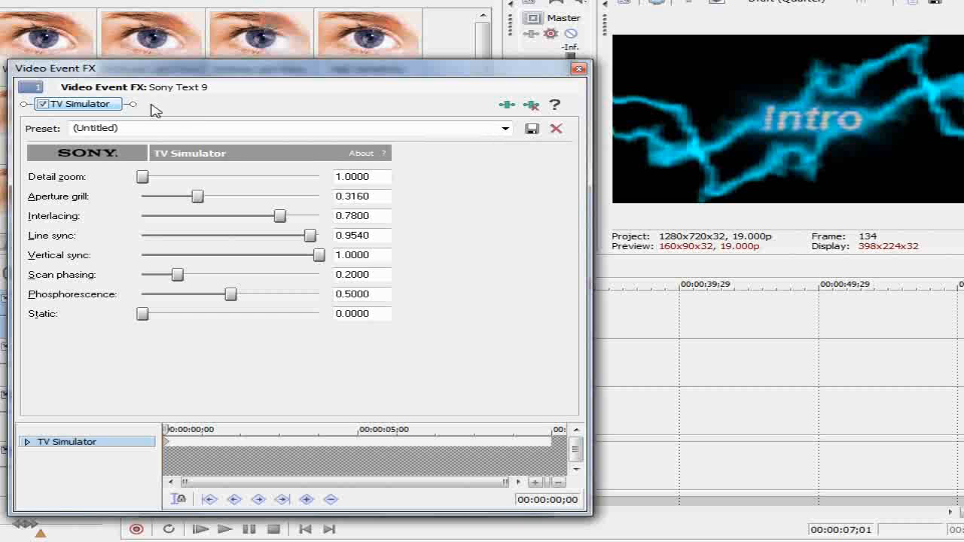
{"action": "mouse_move", "coordinate": [530, 106]}
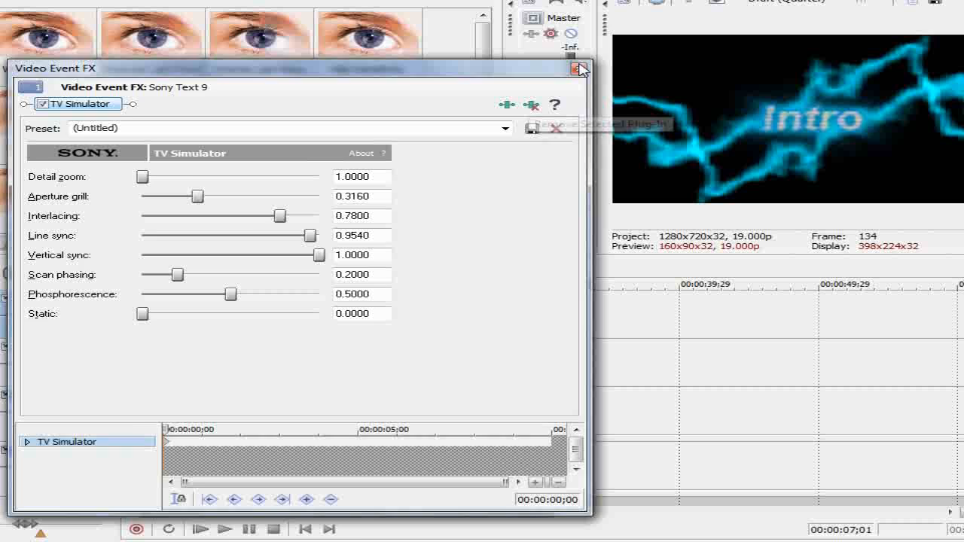
- Close the top Intro text clip's Video Event FX window
{"action": "left_click", "coordinate": [580, 69]}
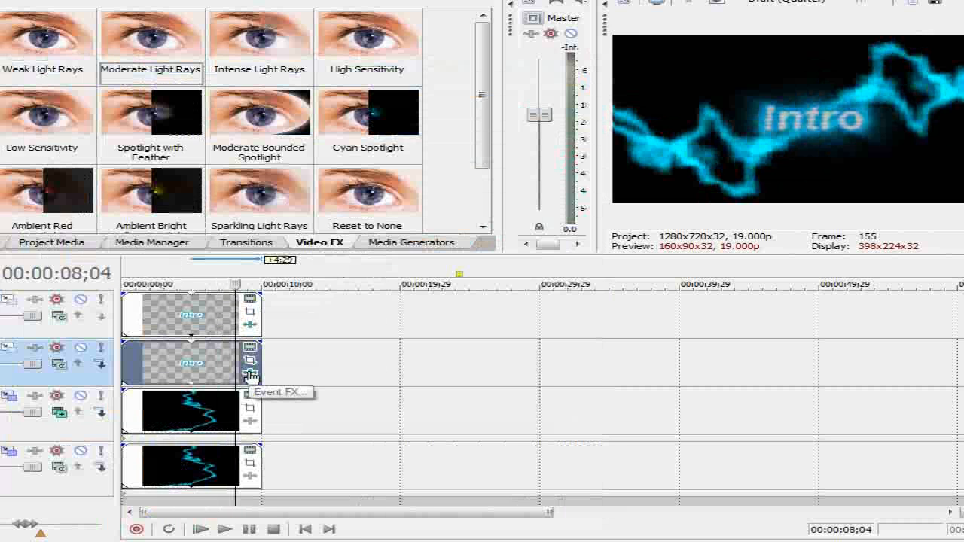
- Set the second Intro text's Light Rays strength to 0.861 and sensitivity to 0.732
{"action": "left_click", "coordinate": [250, 367]}
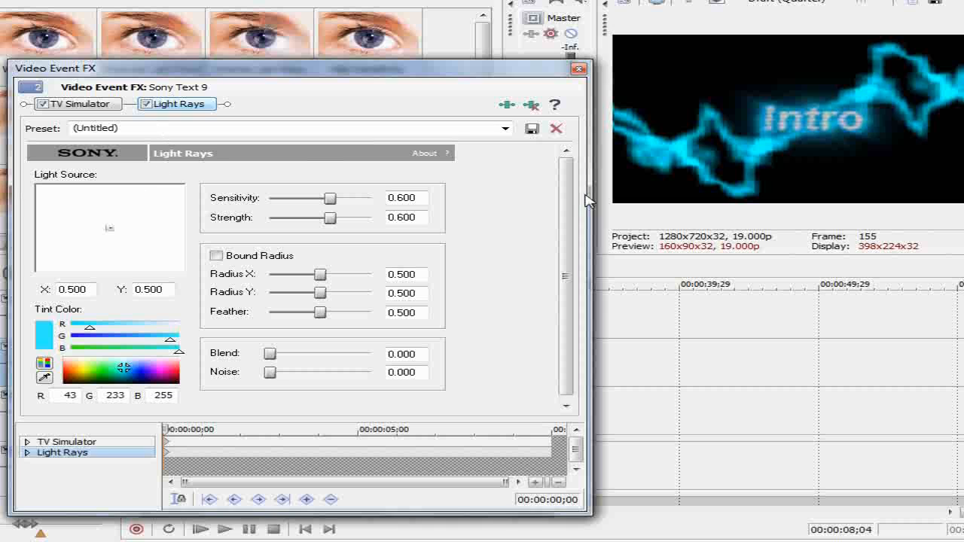
{"action": "mouse_move", "coordinate": [762, 124]}
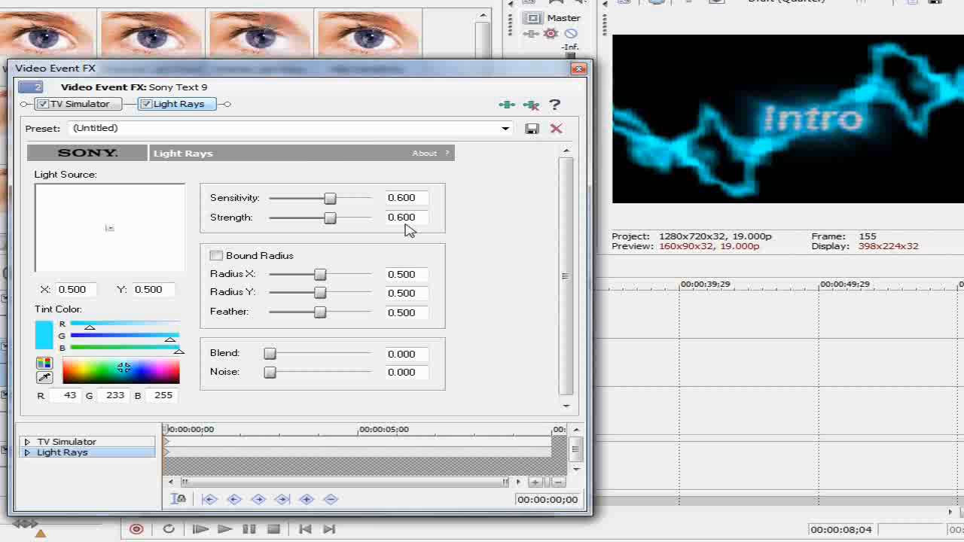
{"action": "left_click_drag", "start_coordinate": [324, 217], "coordinate": [355, 217]}
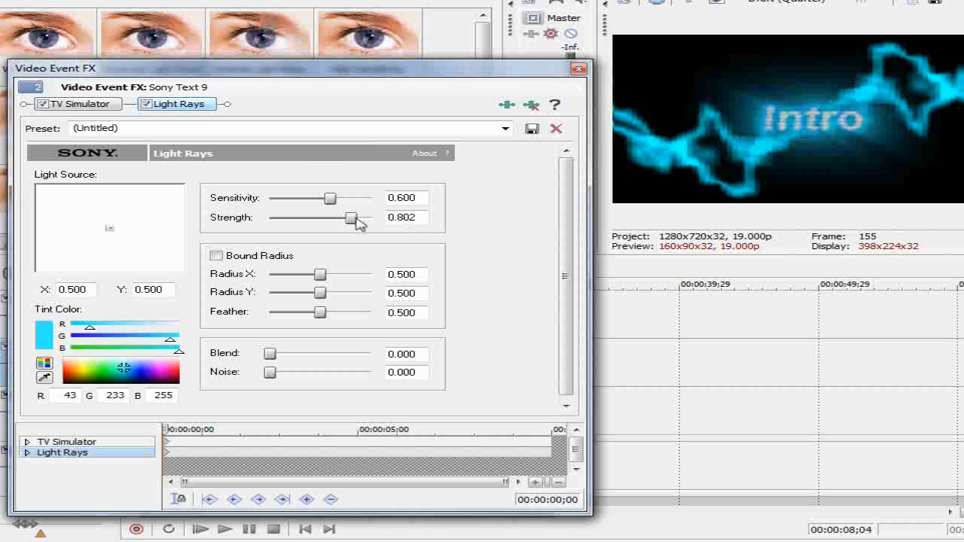
{"action": "left_click_drag", "start_coordinate": [349, 217], "coordinate": [362, 217]}
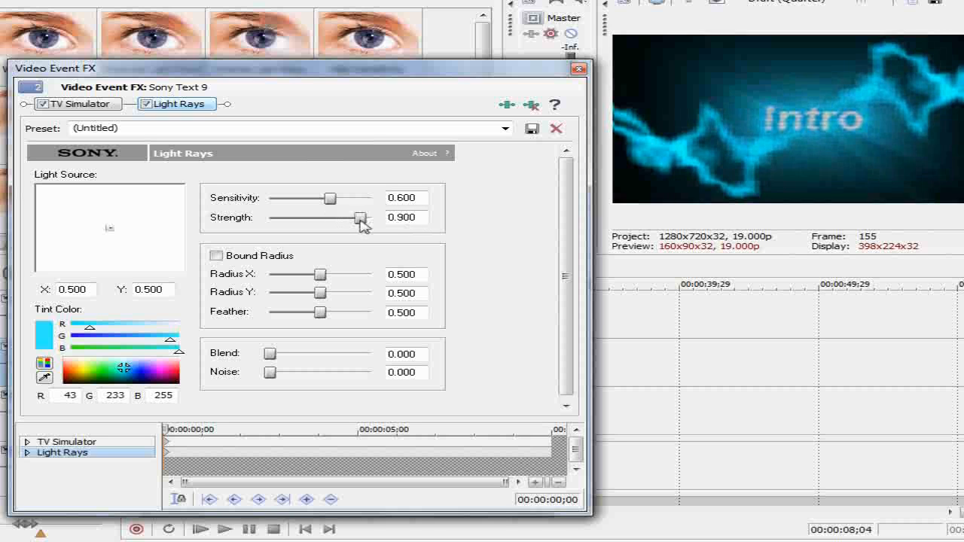
{"action": "left_click_drag", "start_coordinate": [355, 216], "coordinate": [345, 217]}
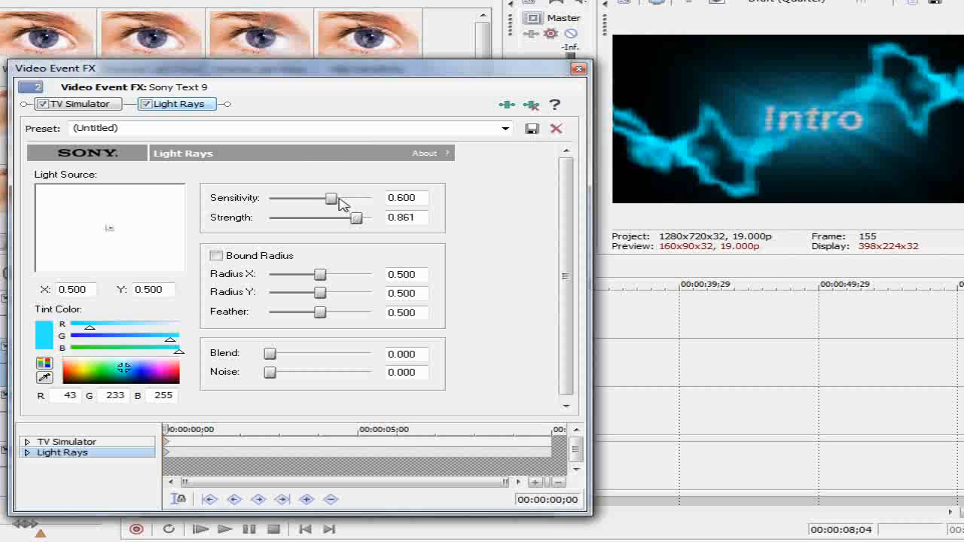
{"action": "left_click_drag", "start_coordinate": [323, 197], "coordinate": [345, 198]}
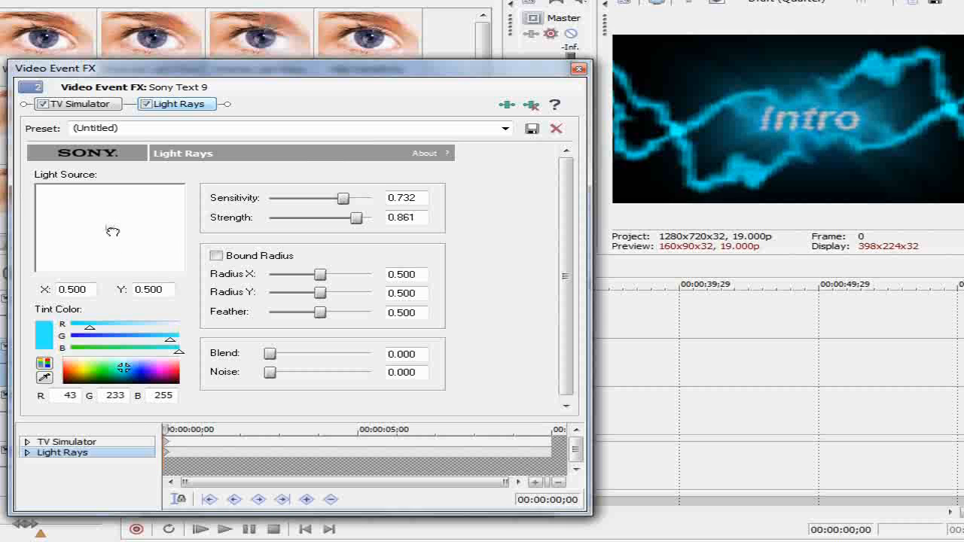
- Keyframe the light source to travel right, ending at 0.750, 0.567, and close the FX window
{"action": "left_click_drag", "start_coordinate": [113, 229], "coordinate": [66, 235]}
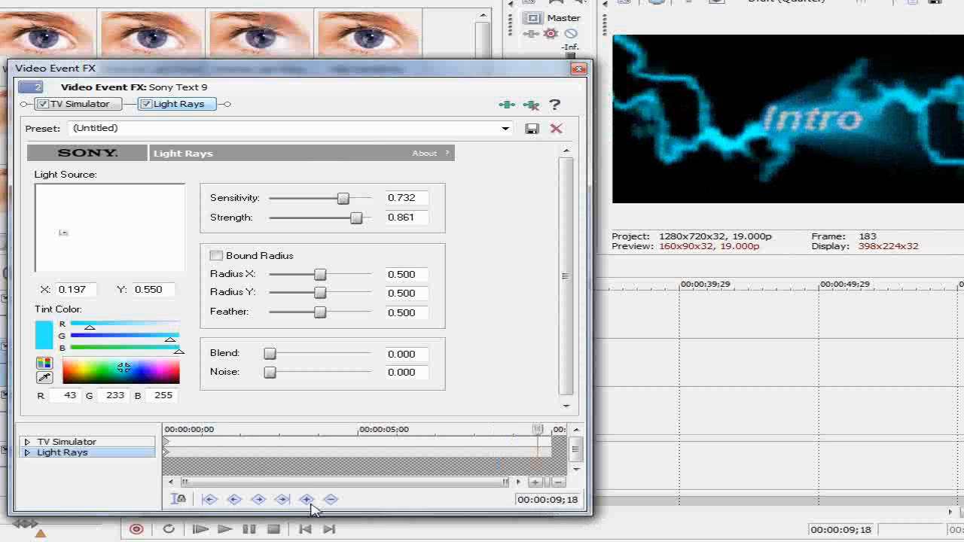
{"action": "mouse_move", "coordinate": [63, 230]}
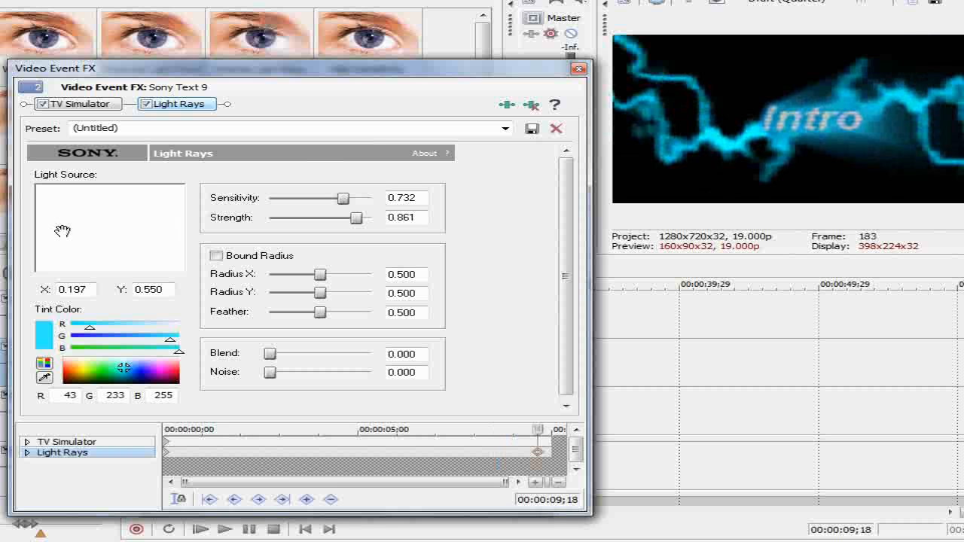
{"action": "left_click_drag", "start_coordinate": [63, 230], "coordinate": [115, 231]}
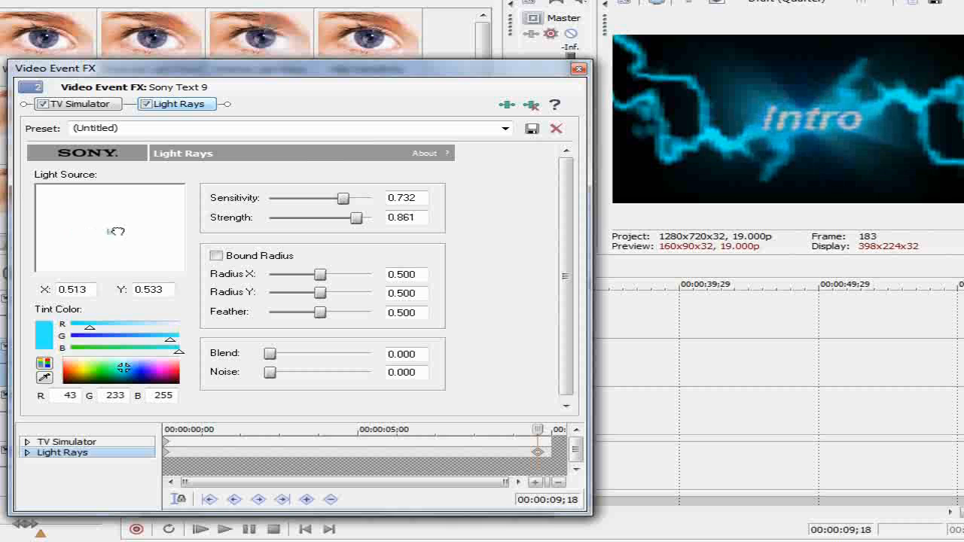
{"action": "left_click_drag", "start_coordinate": [114, 230], "coordinate": [140, 232]}
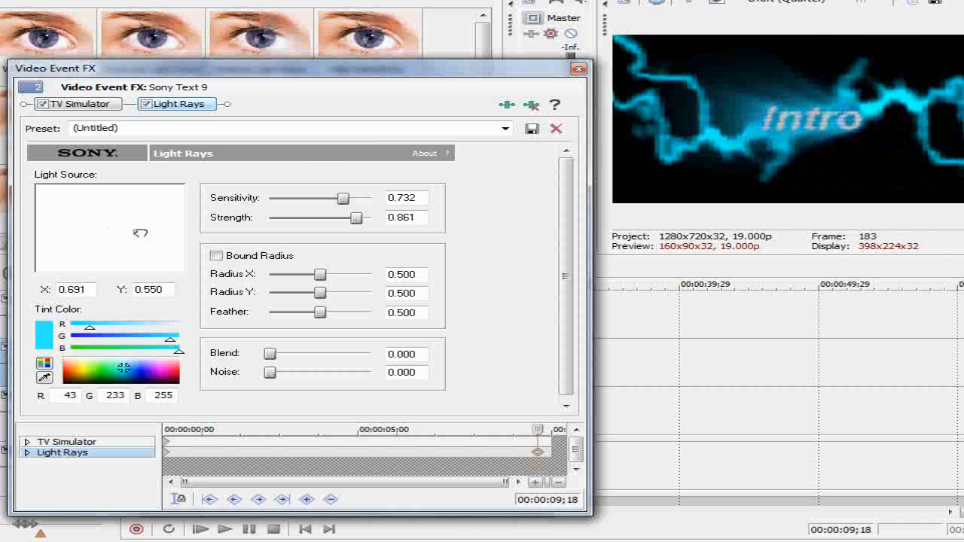
{"action": "left_click_drag", "start_coordinate": [141, 231], "coordinate": [148, 234]}
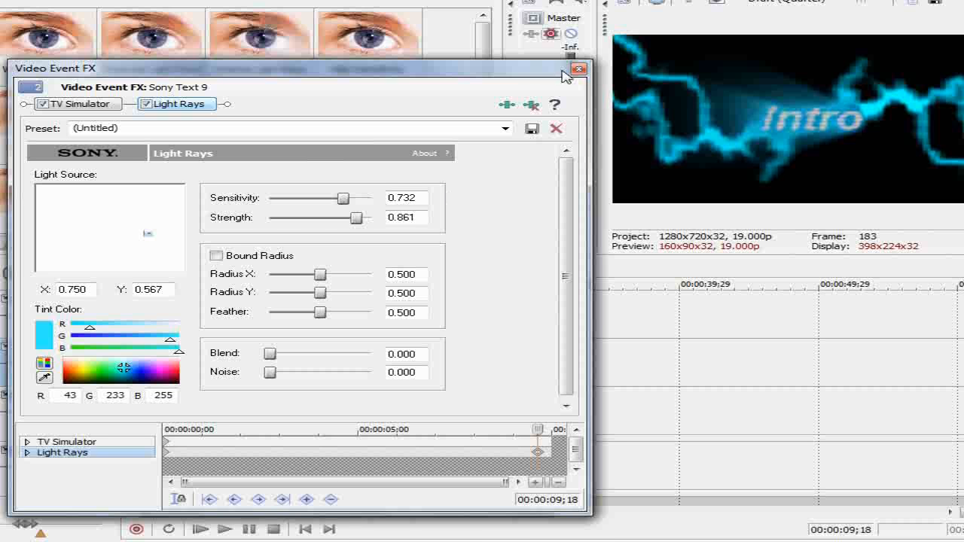
{"action": "left_click", "coordinate": [577, 70]}
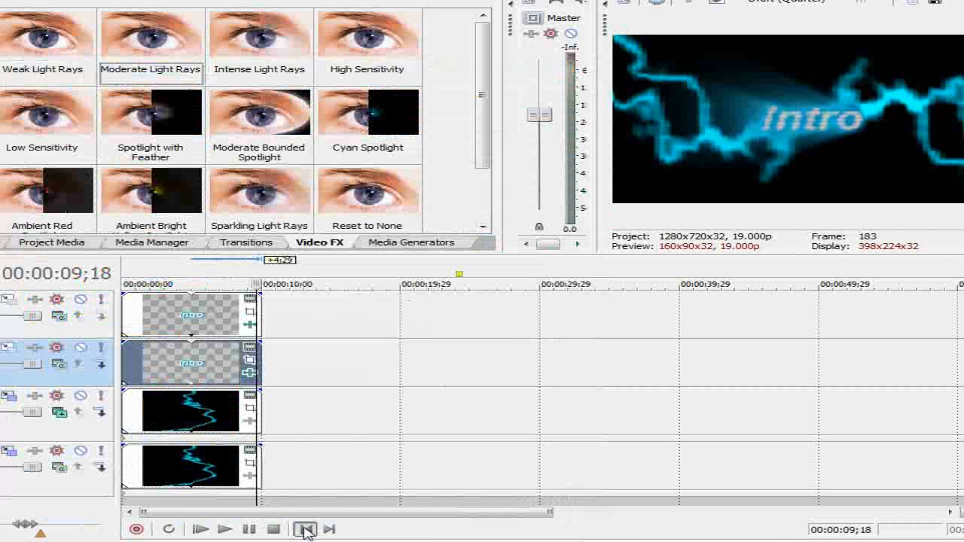
{"action": "left_click", "coordinate": [305, 529]}
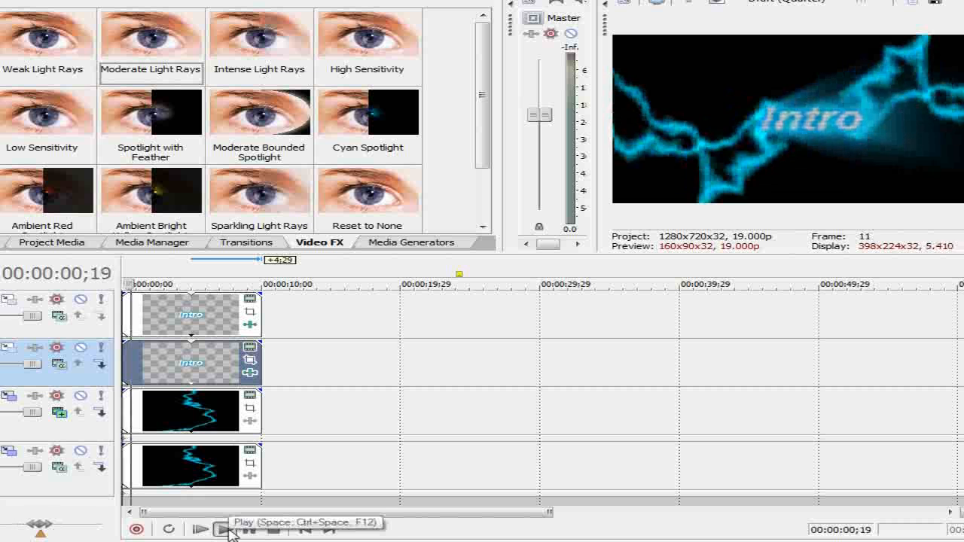
{"action": "left_click", "coordinate": [200, 529]}
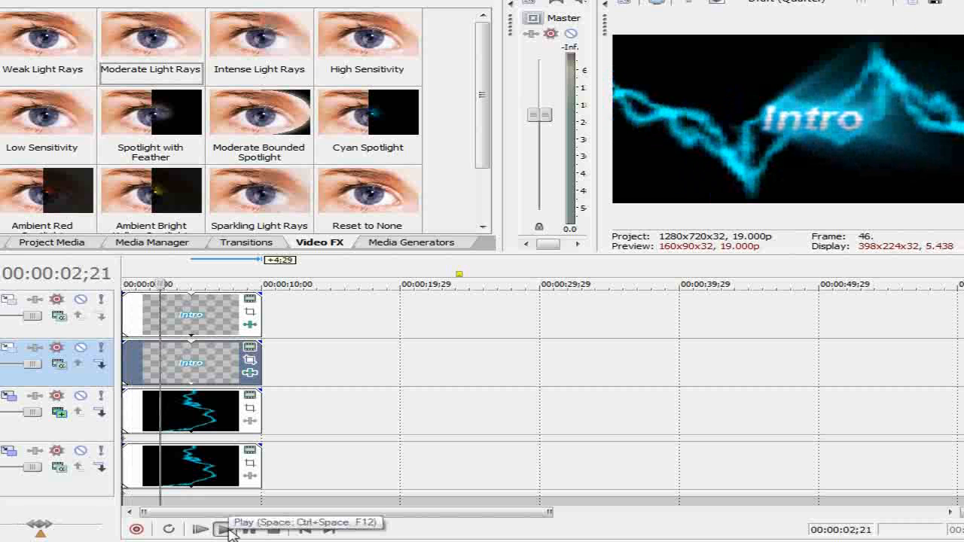
{"action": "left_click", "coordinate": [200, 531]}
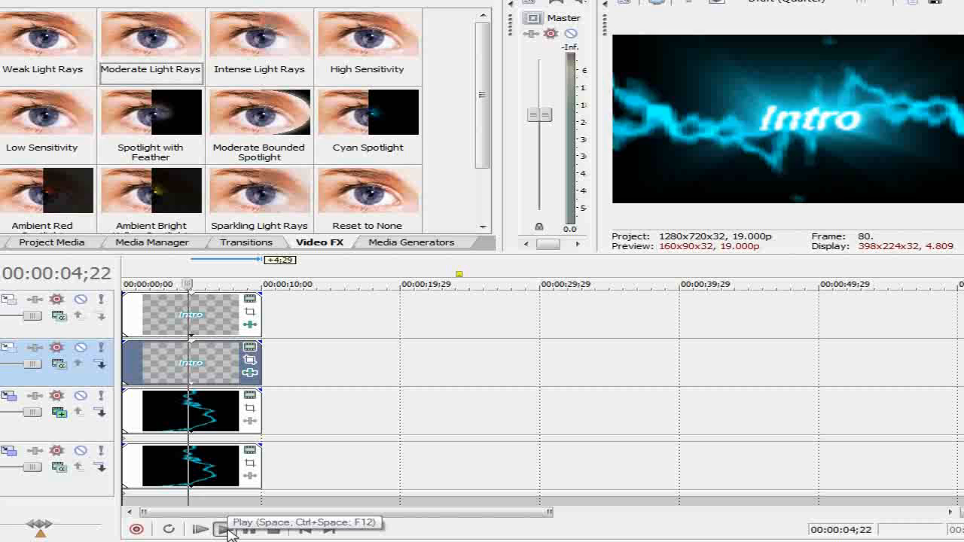
{"action": "left_click", "coordinate": [199, 529]}
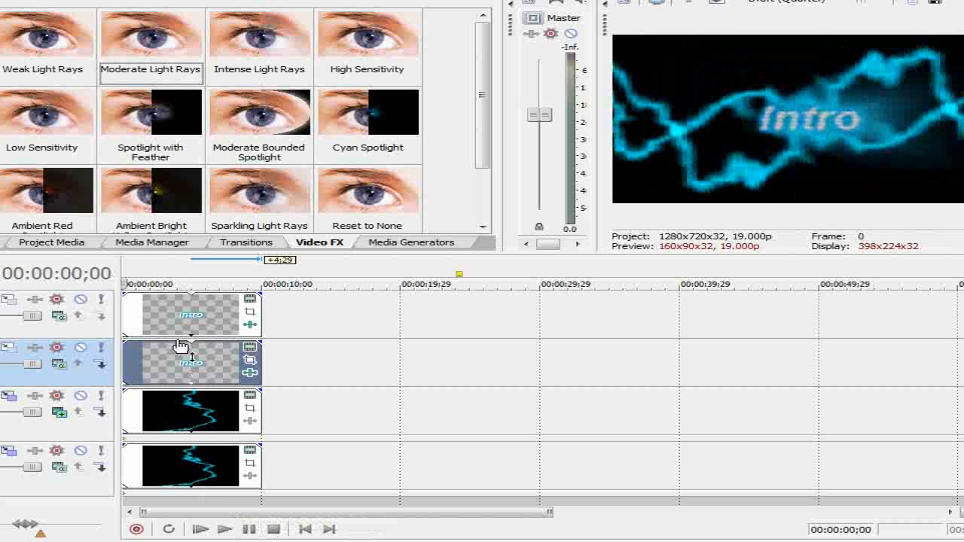
{"action": "mouse_move", "coordinate": [556, 339]}
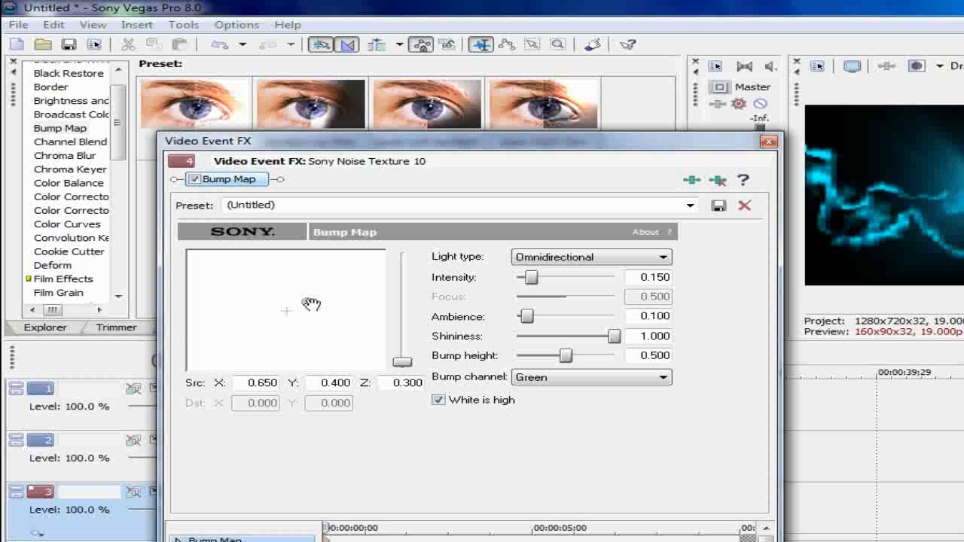
- Keep the omnidirectional Bump Map on the noise-texture event and close its settings
{"action": "left_click", "coordinate": [774, 142]}
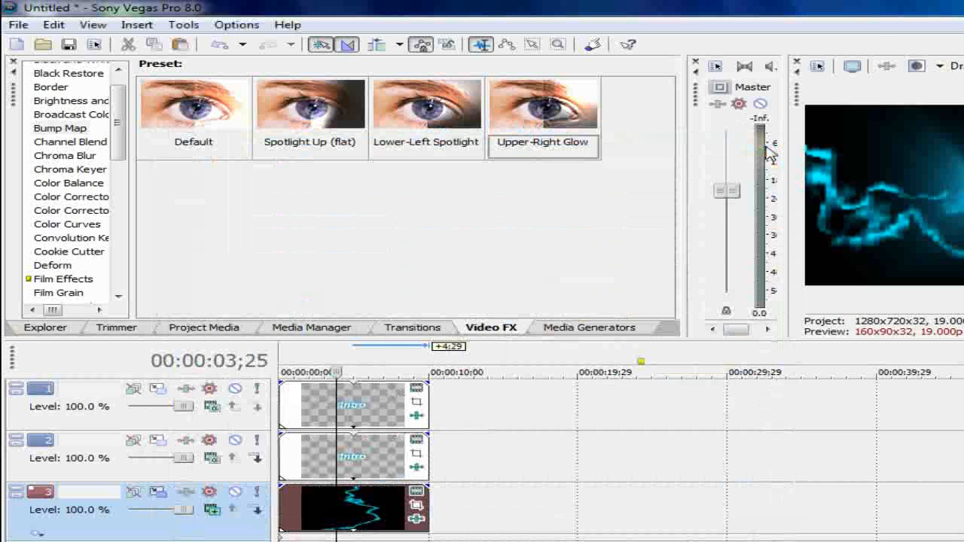
{"action": "mouse_move", "coordinate": [766, 152]}
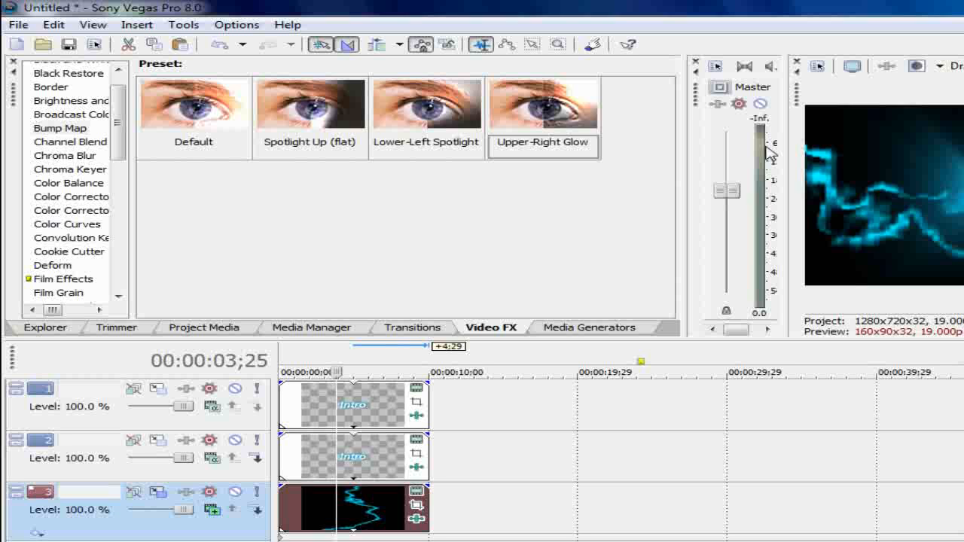
{"action": "left_click", "coordinate": [413, 327]}
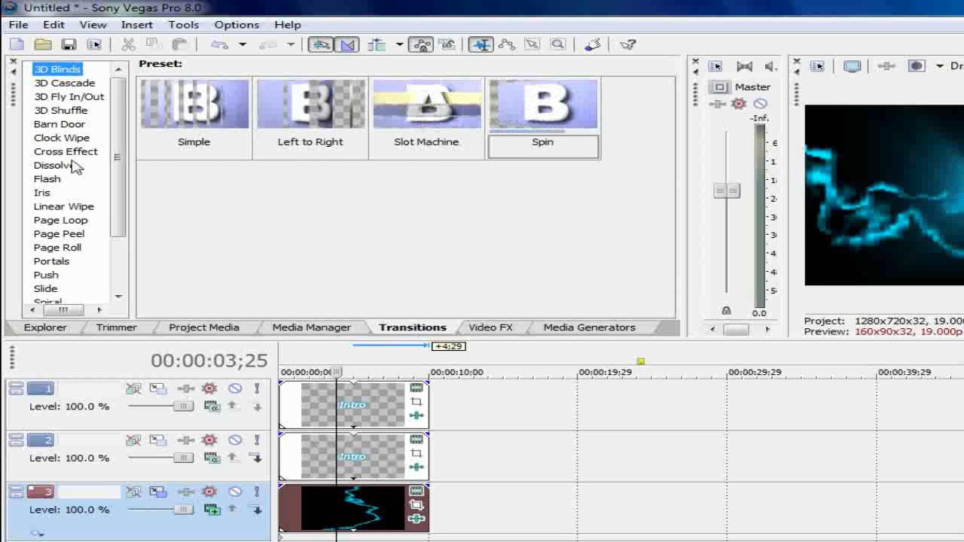
- Apply a Spiral In transition to the start of the Intro title events and close its dialogs
{"action": "left_click", "coordinate": [45, 290]}
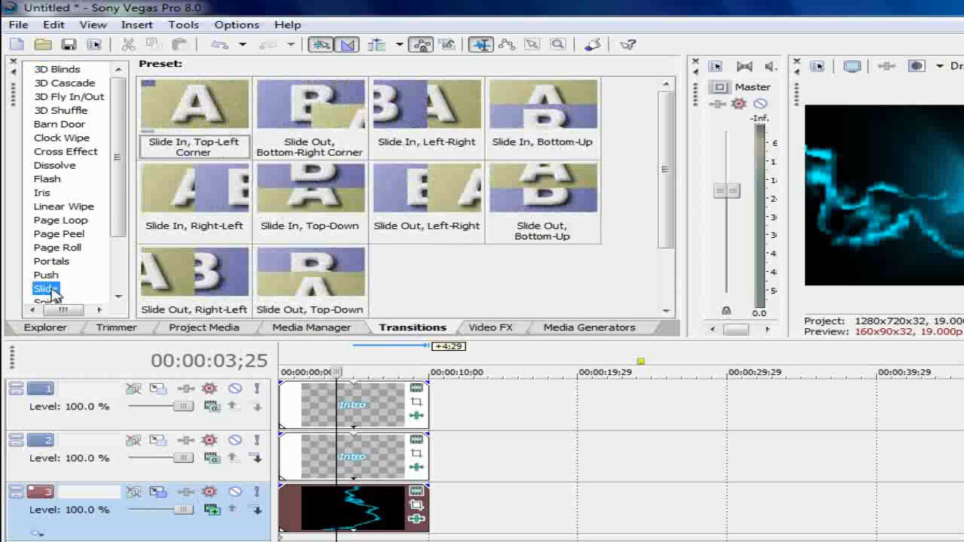
{"action": "left_click", "coordinate": [45, 275]}
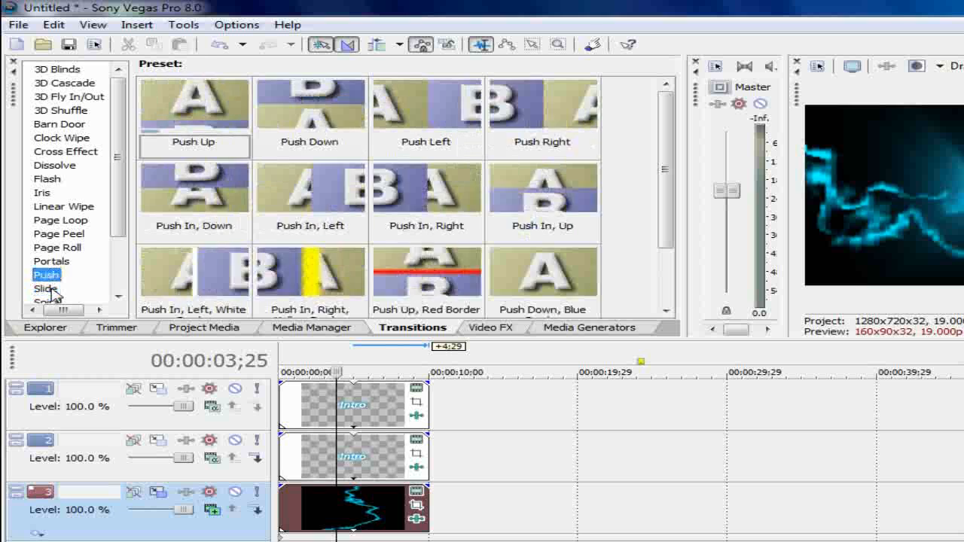
{"action": "left_click", "coordinate": [47, 295]}
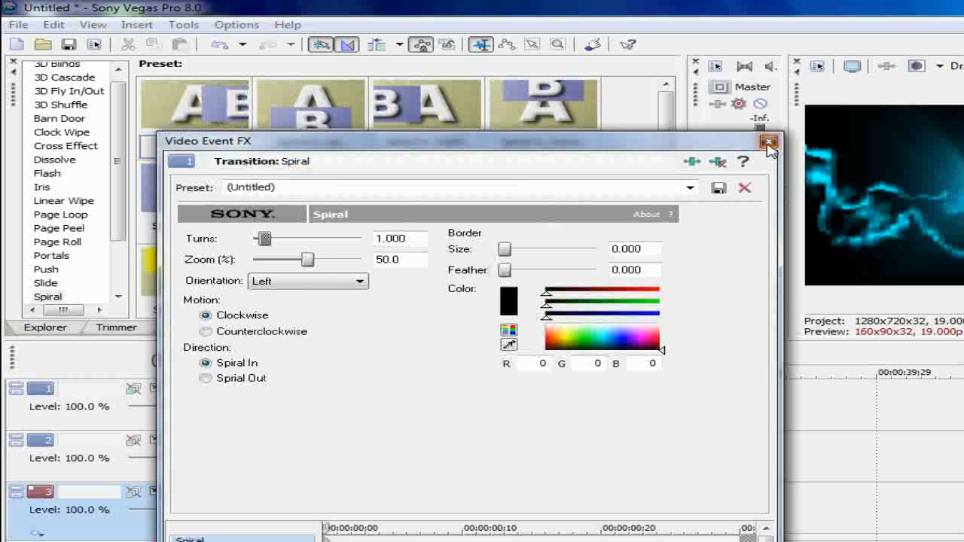
{"action": "left_click", "coordinate": [769, 142]}
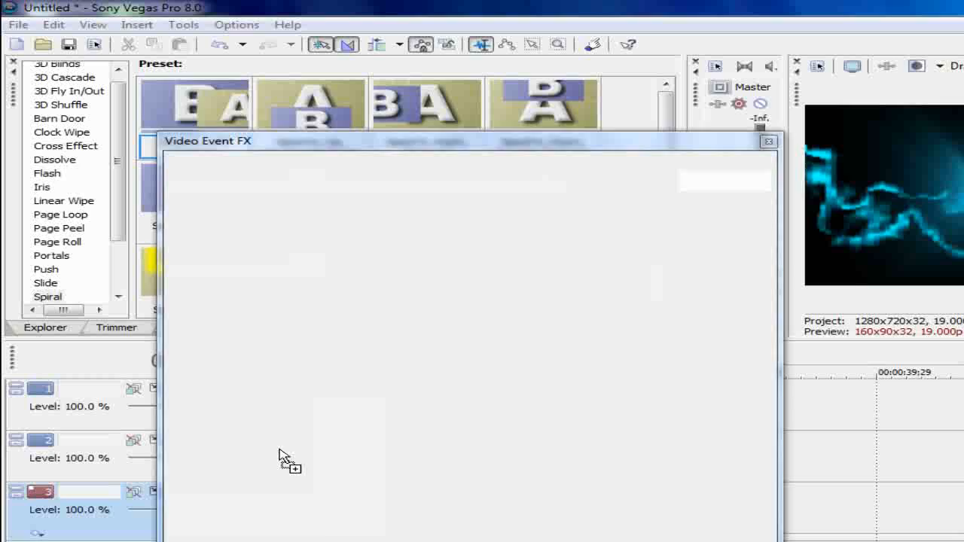
{"action": "left_click", "coordinate": [768, 142]}
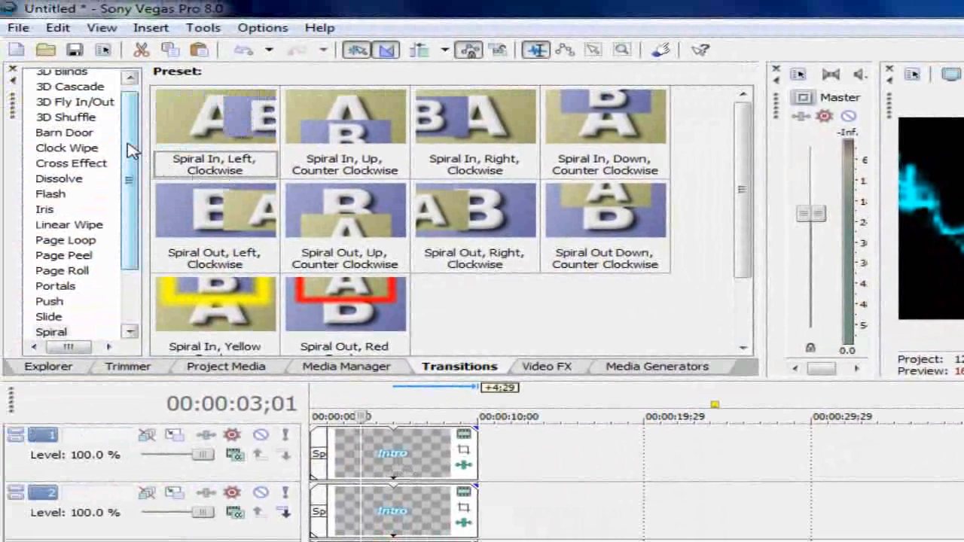
- Apply the Dissolve Fade Through White preset to the end of the Intro title
{"action": "left_click", "coordinate": [345, 304]}
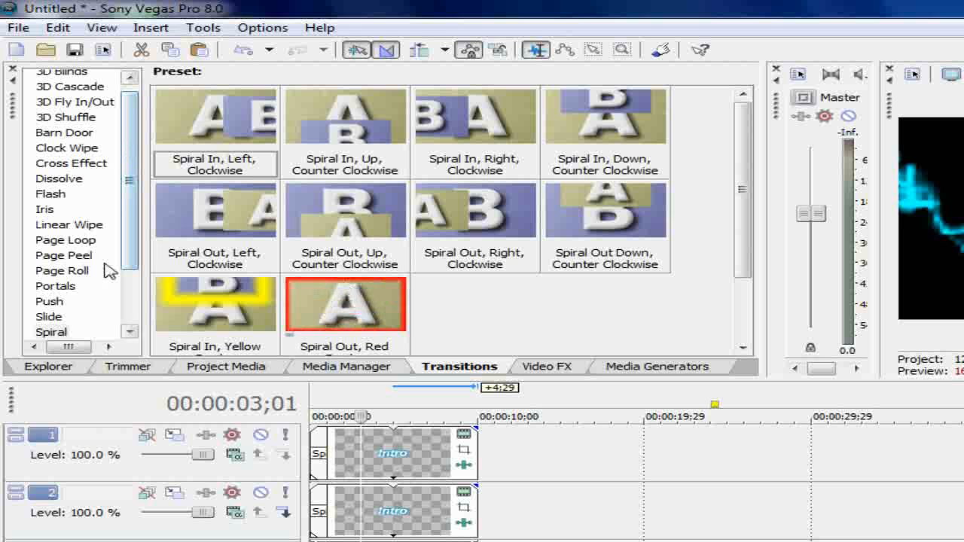
{"action": "left_click", "coordinate": [58, 178]}
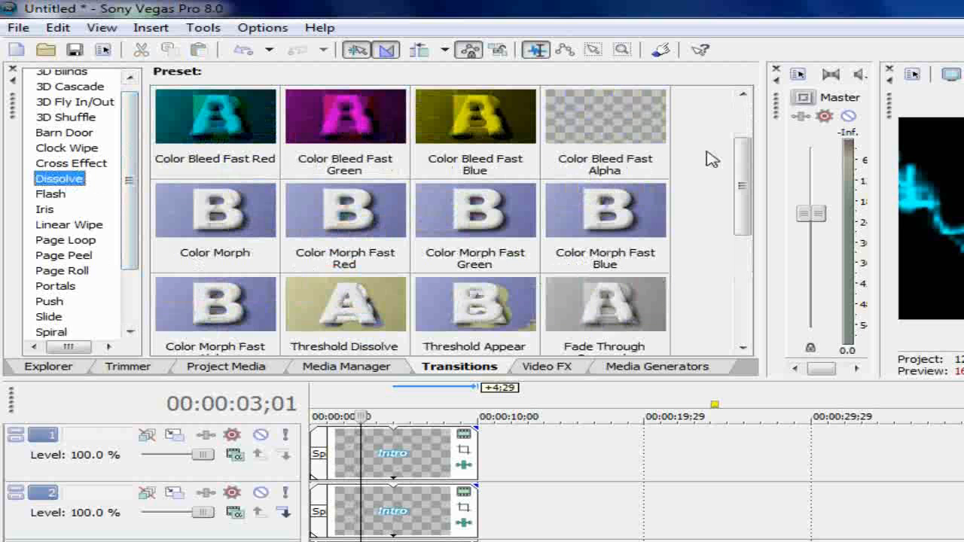
{"action": "scroll", "scroll_direction": "down", "scroll_amount": 3}
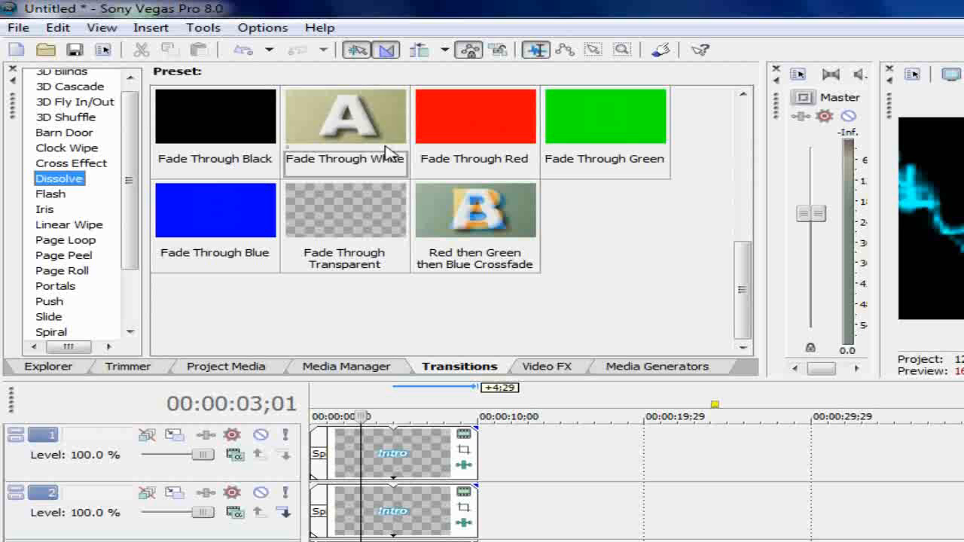
{"action": "left_click", "coordinate": [343, 117]}
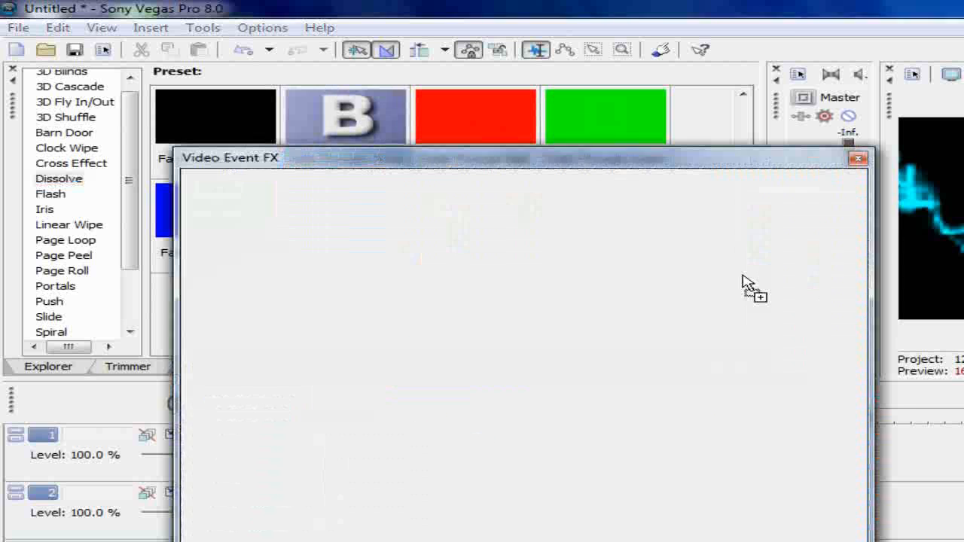
{"action": "left_click", "coordinate": [857, 158]}
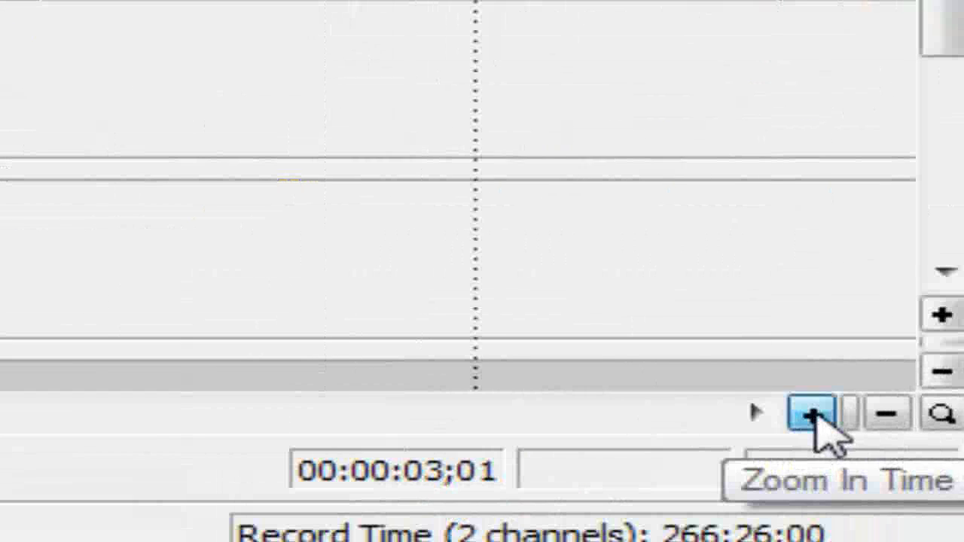
- Zoom the timeline in twice to see the title events' end dissolves
{"action": "left_click", "coordinate": [808, 413]}
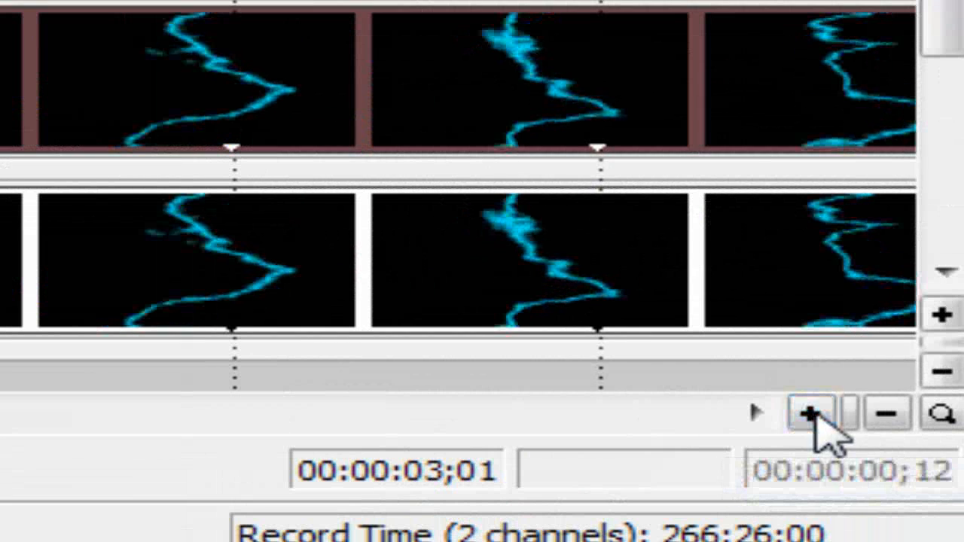
{"action": "left_click", "coordinate": [808, 412]}
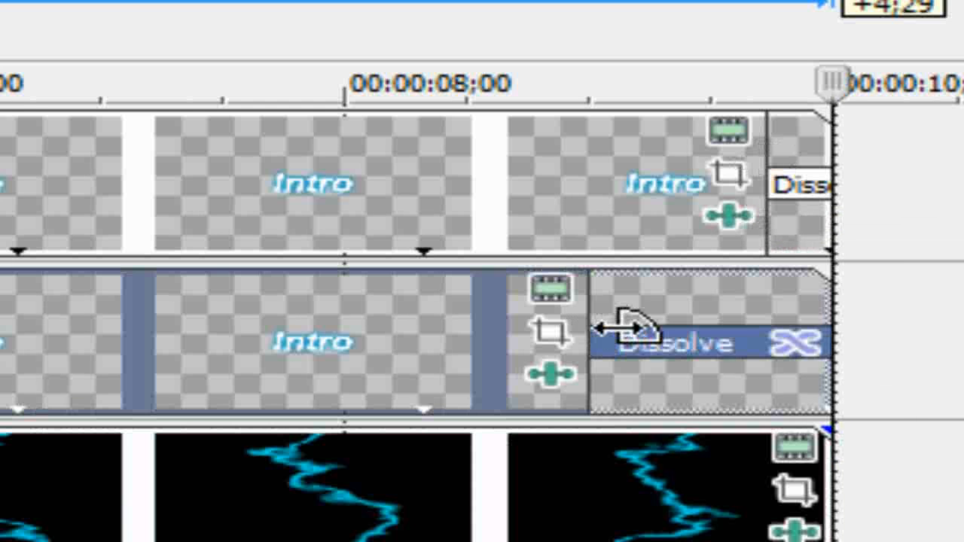
{"action": "mouse_move", "coordinate": [776, 331]}
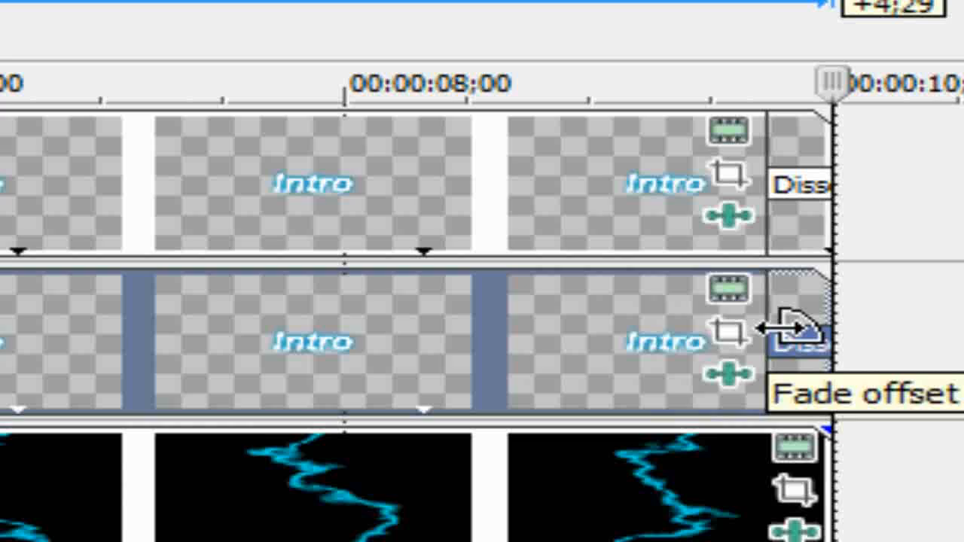
{"action": "mouse_move", "coordinate": [452, 361]}
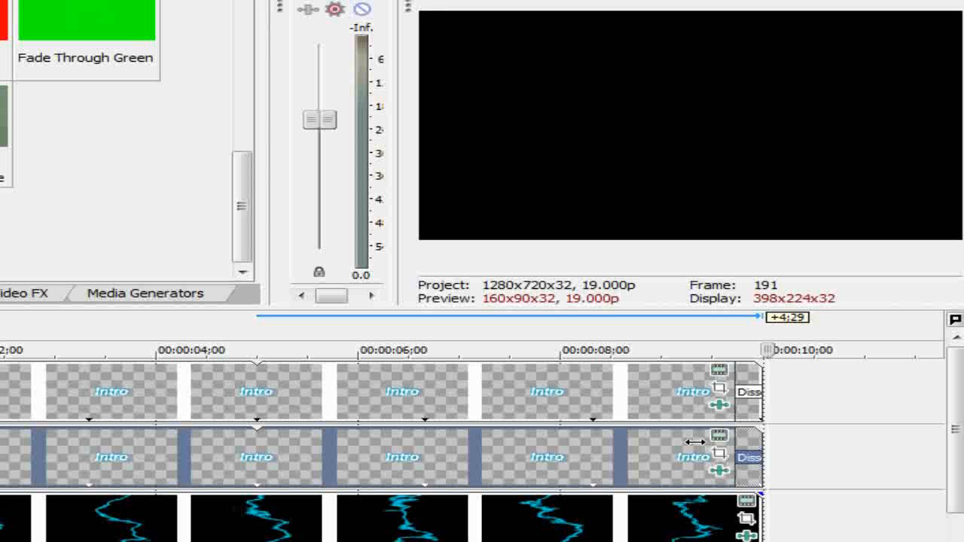
{"action": "mouse_move", "coordinate": [693, 443]}
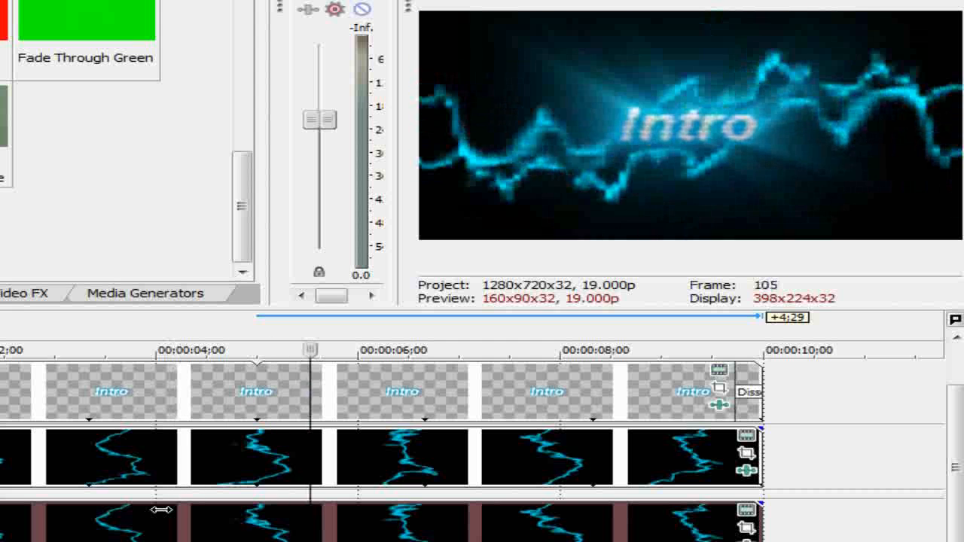
{"action": "left_click_drag", "start_coordinate": [311, 350], "coordinate": [410, 349]}
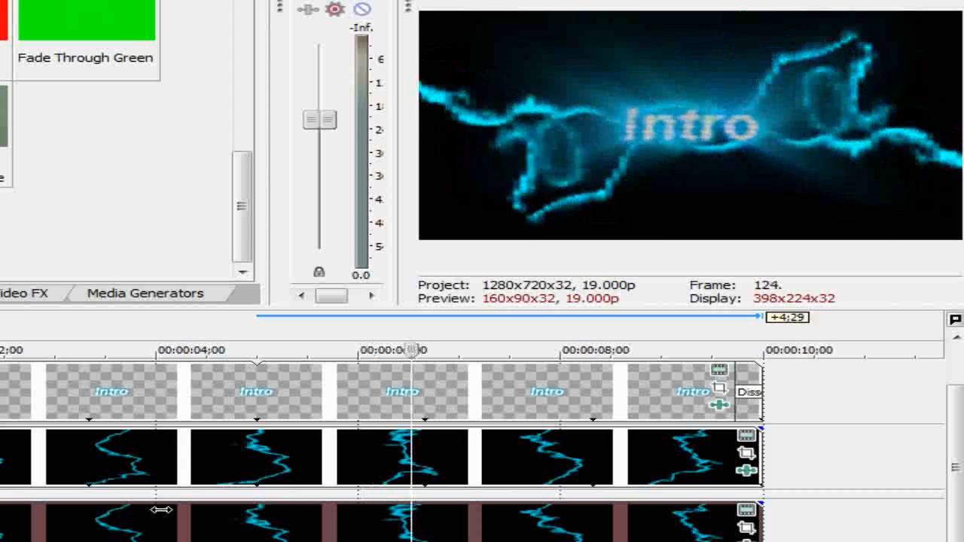